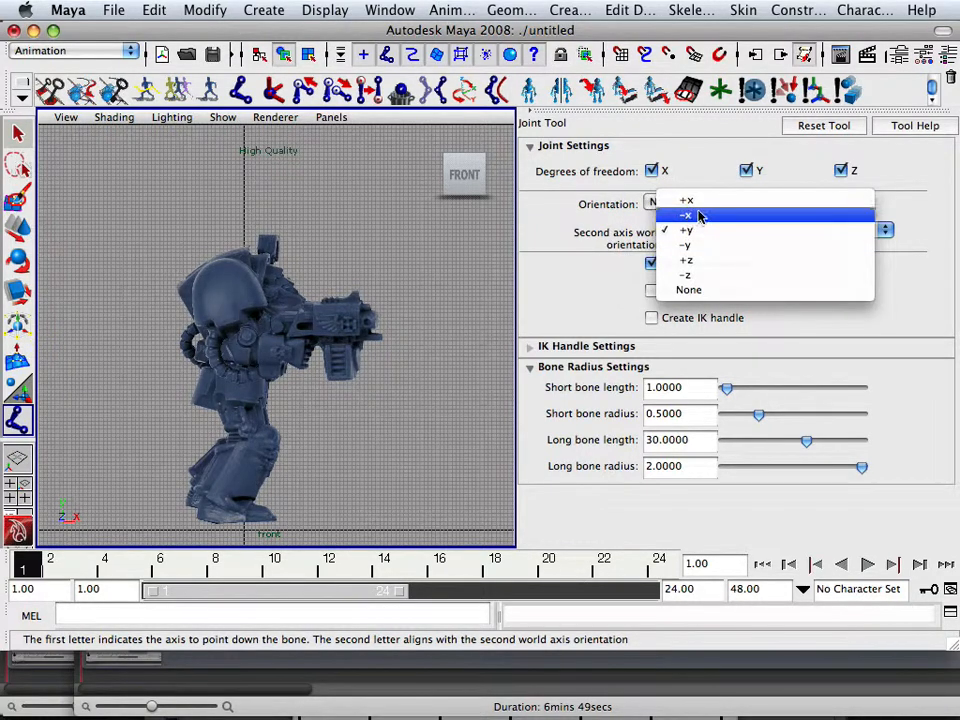
mouse_move(688, 290)
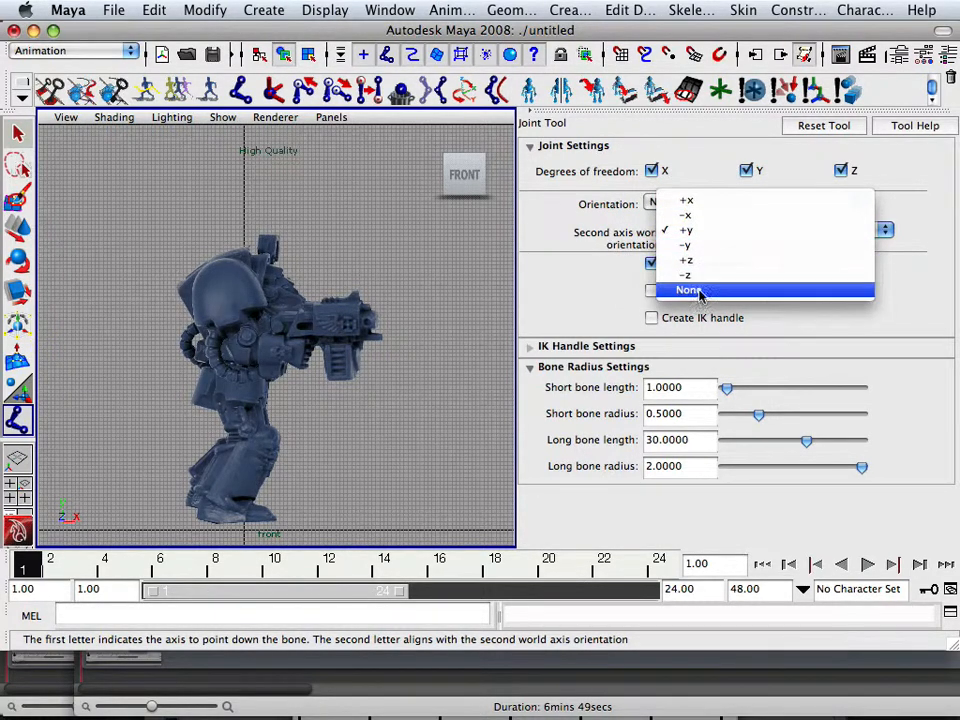
Set the Joint Tool's Orientation to None so new joints get no orientation.
click(688, 288)
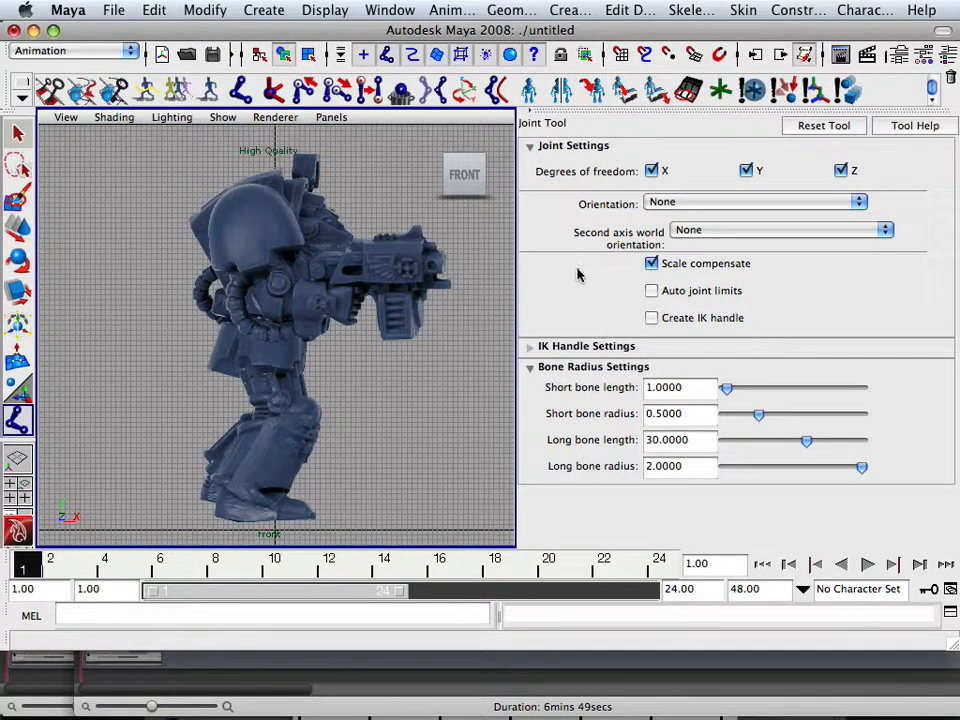
mouse_move(412, 472)
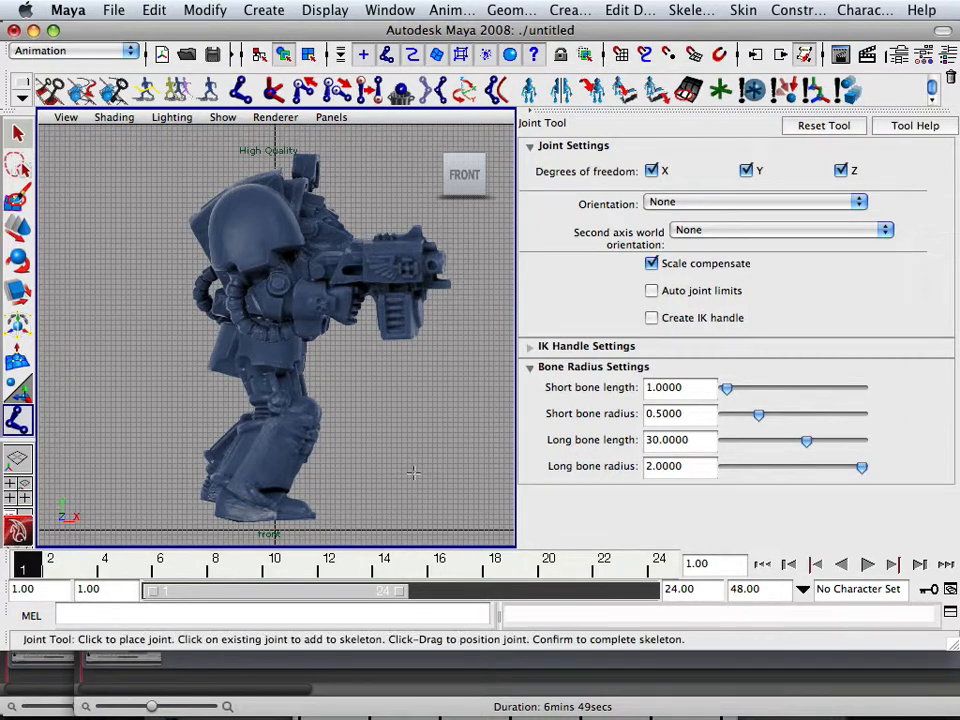
mouse_move(260, 518)
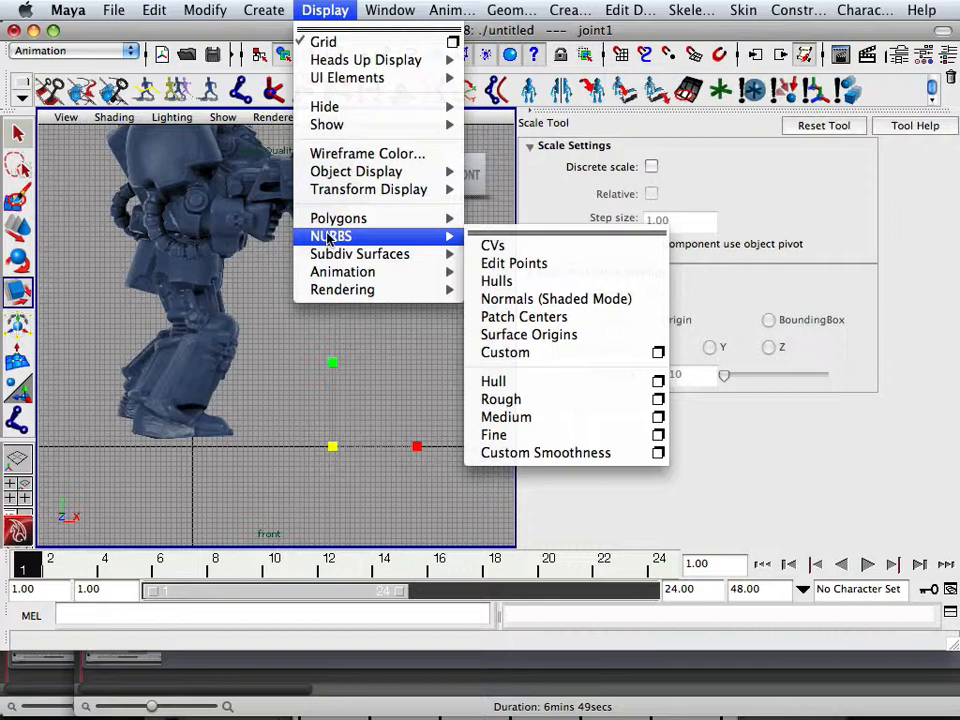
mouse_move(344, 272)
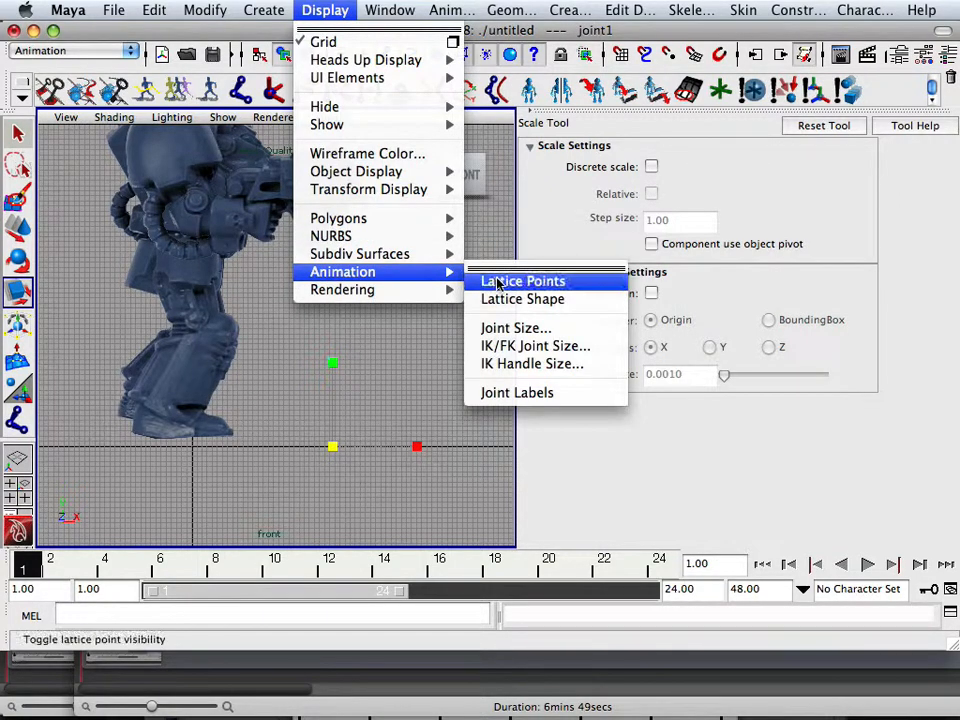
Raise the Joint Display Scale slider to 10.00 in the Joint Size settings.
click(516, 328)
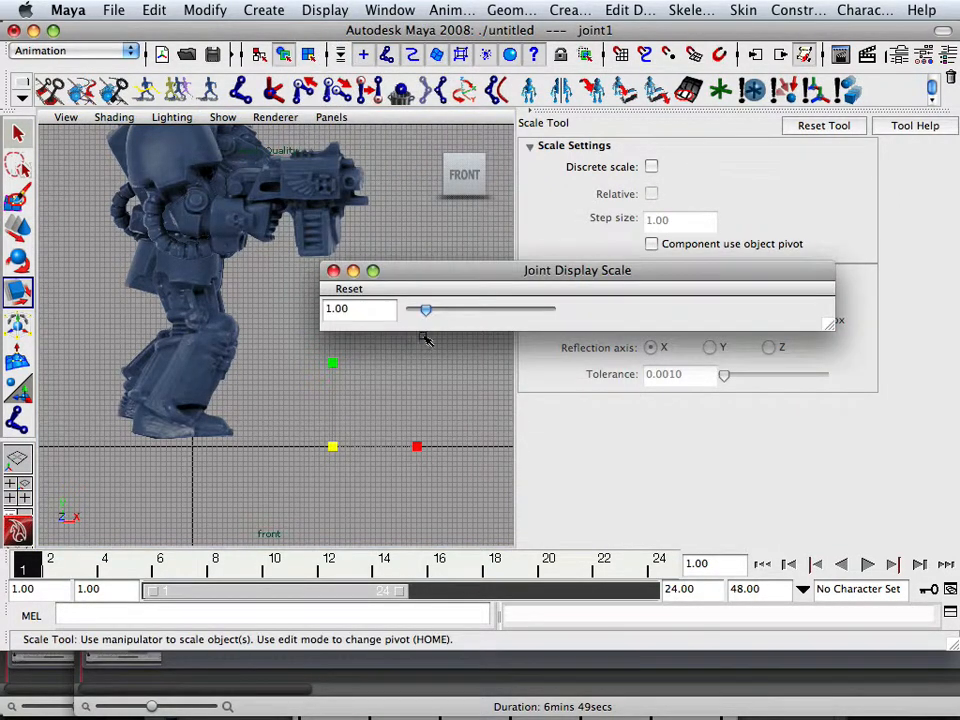
drag(410, 308, 456, 308)
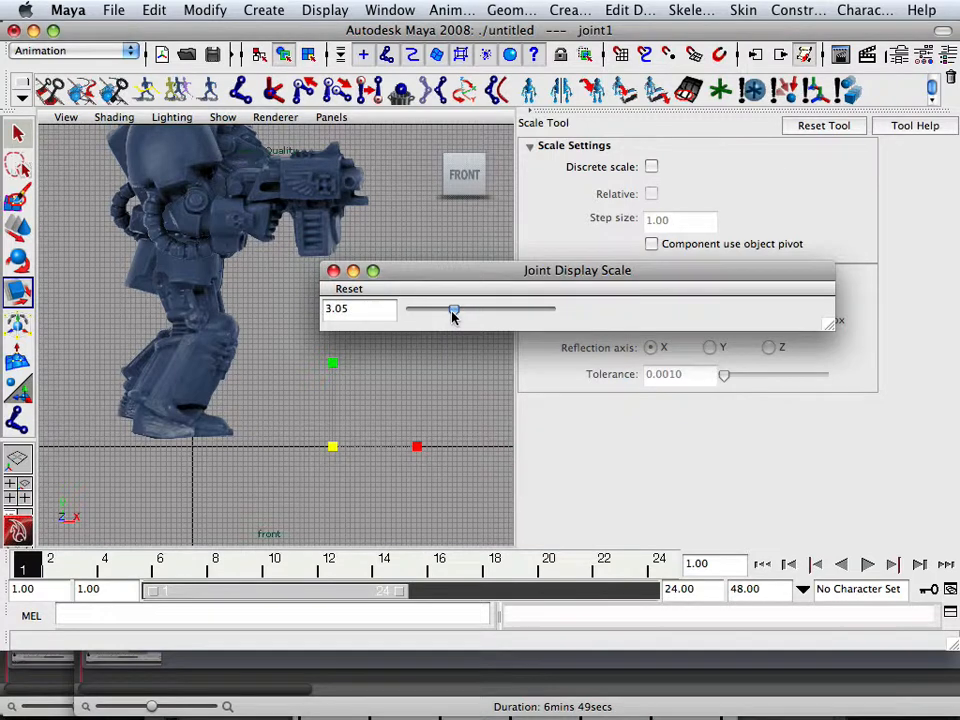
drag(456, 308, 550, 308)
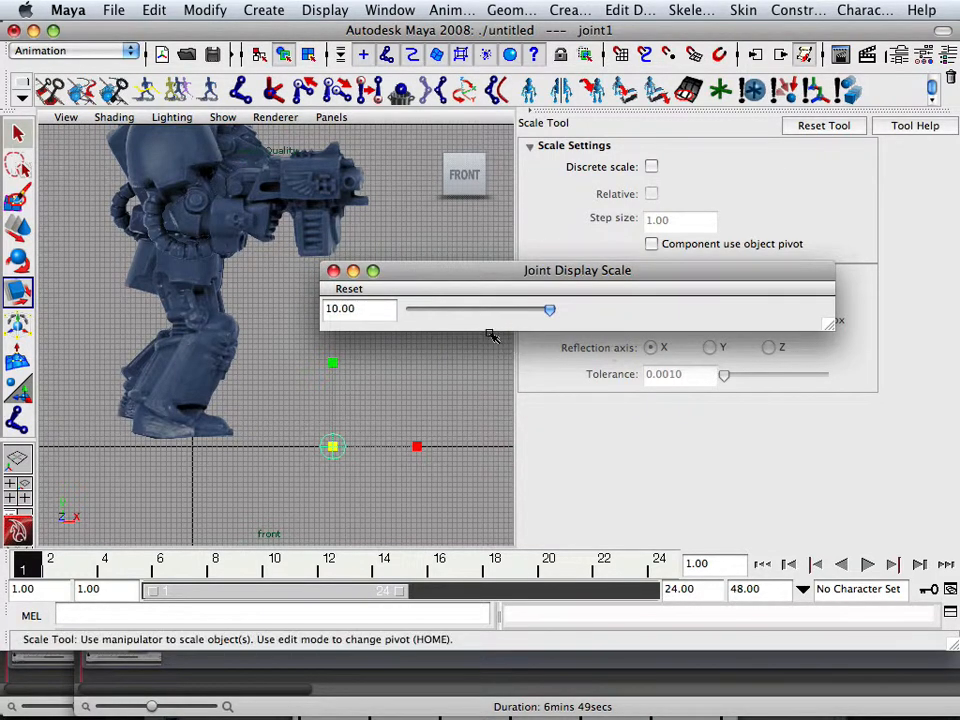
click(16, 132)
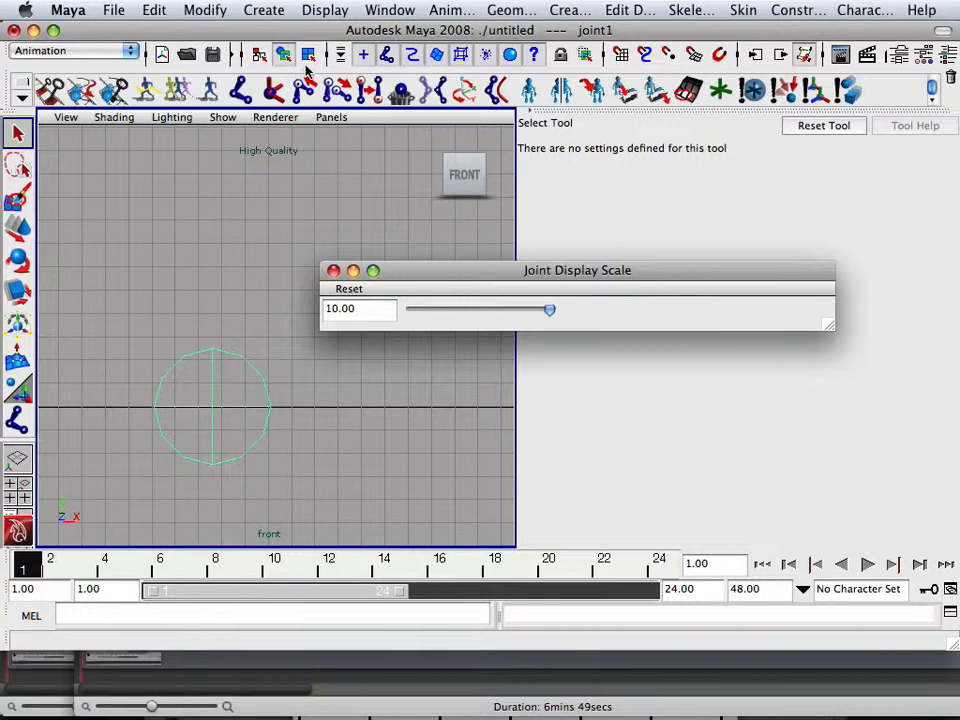
click(308, 56)
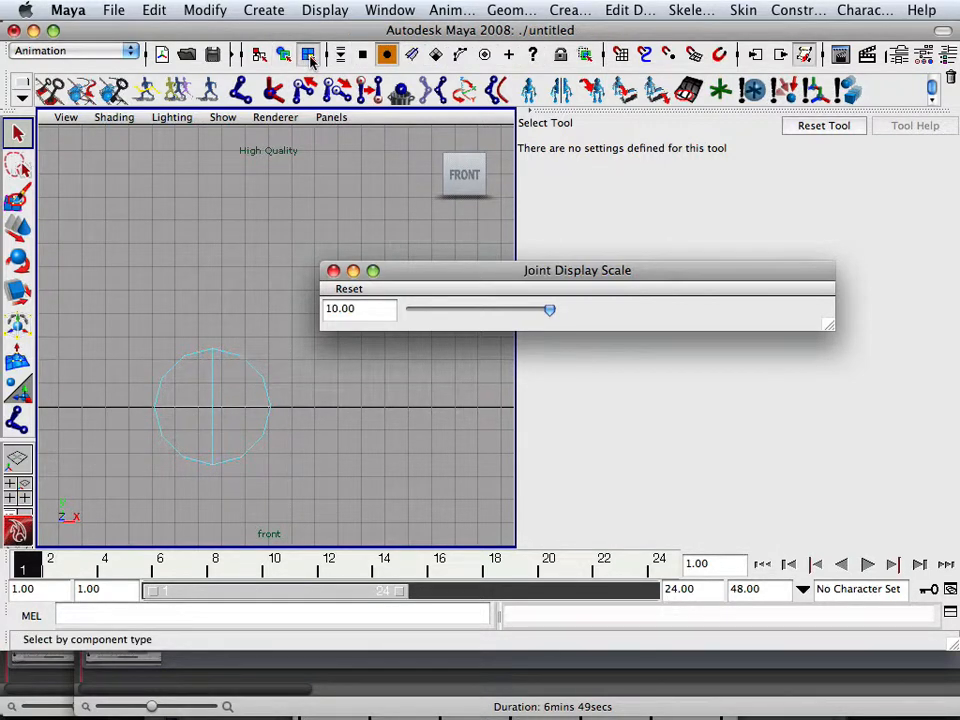
click(486, 56)
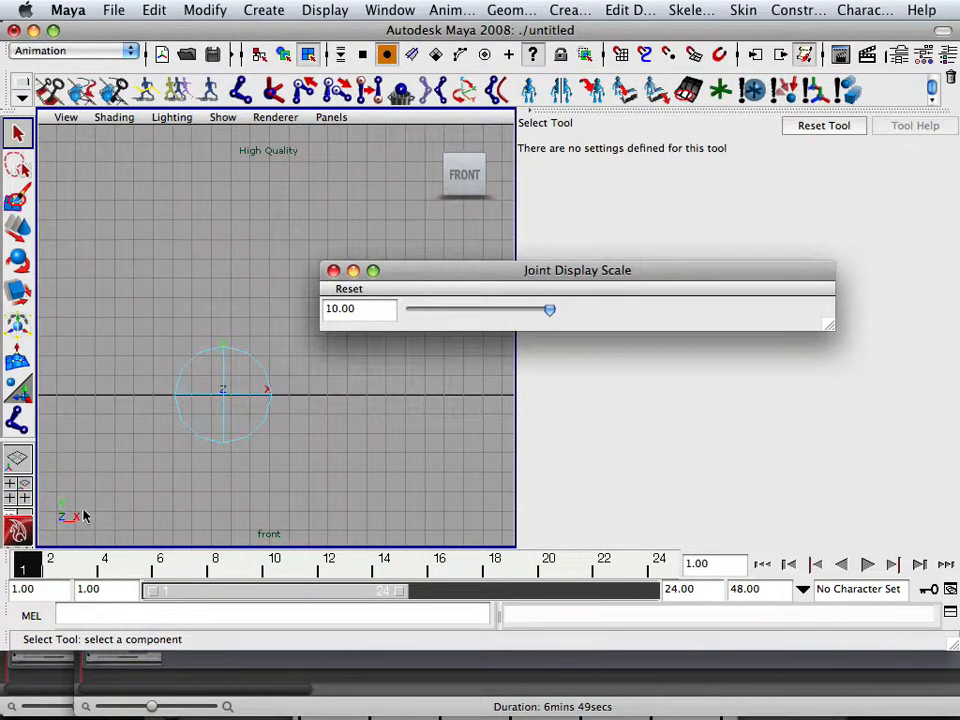
mouse_move(192, 444)
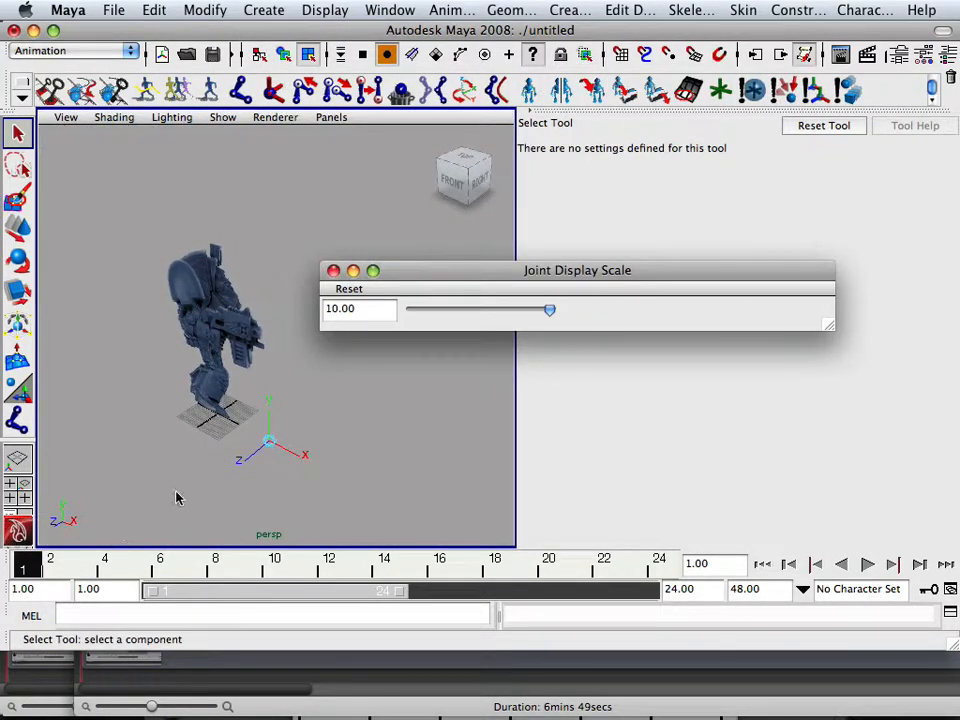
mouse_move(128, 508)
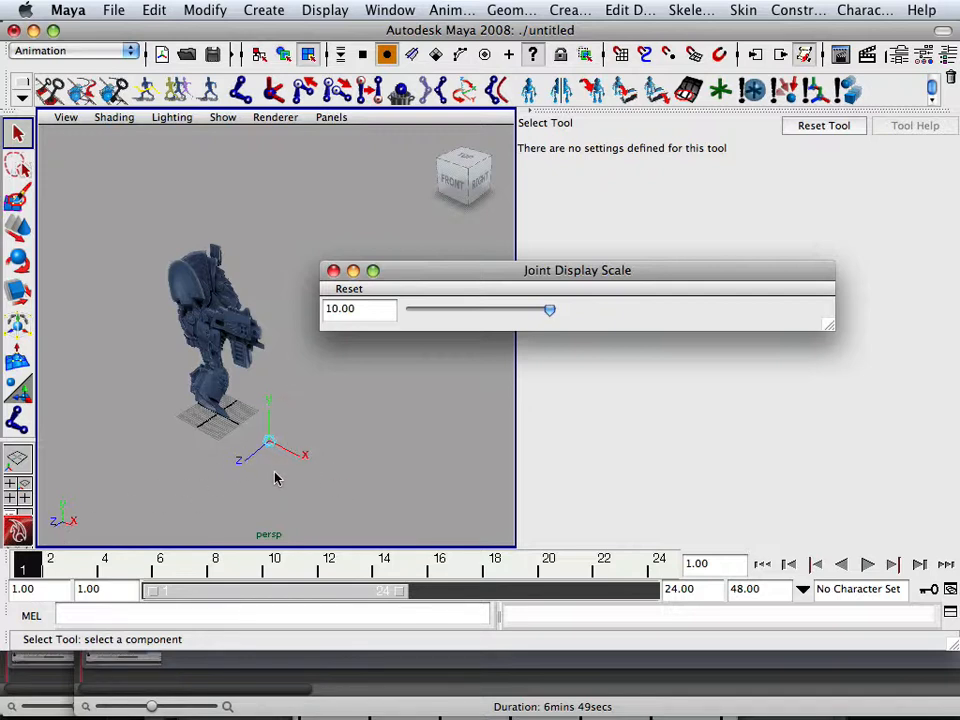
mouse_move(116, 430)
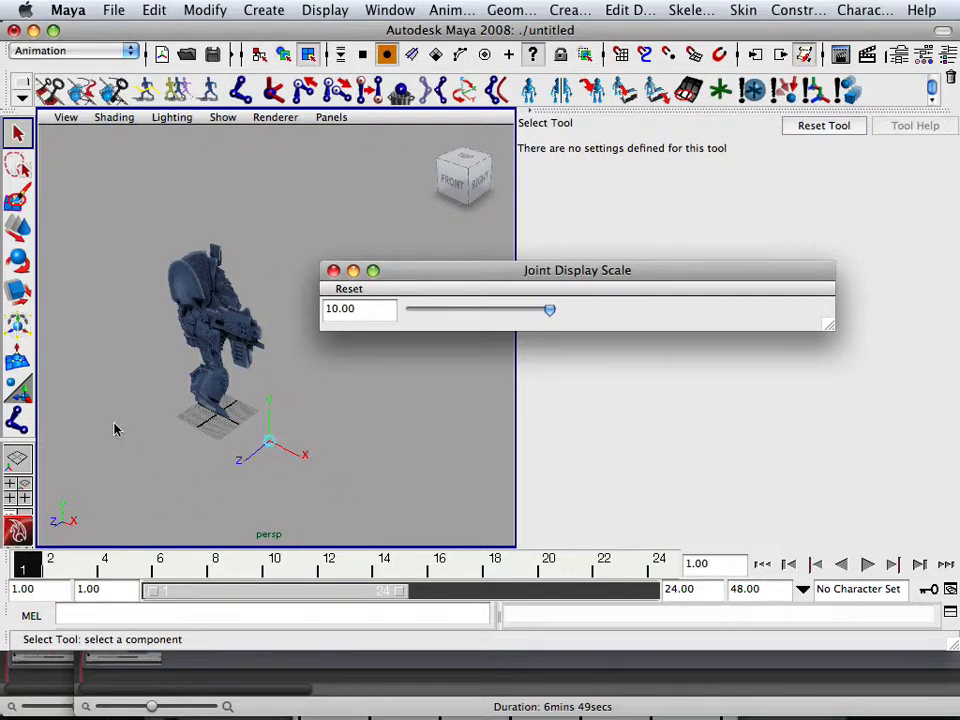
click(16, 228)
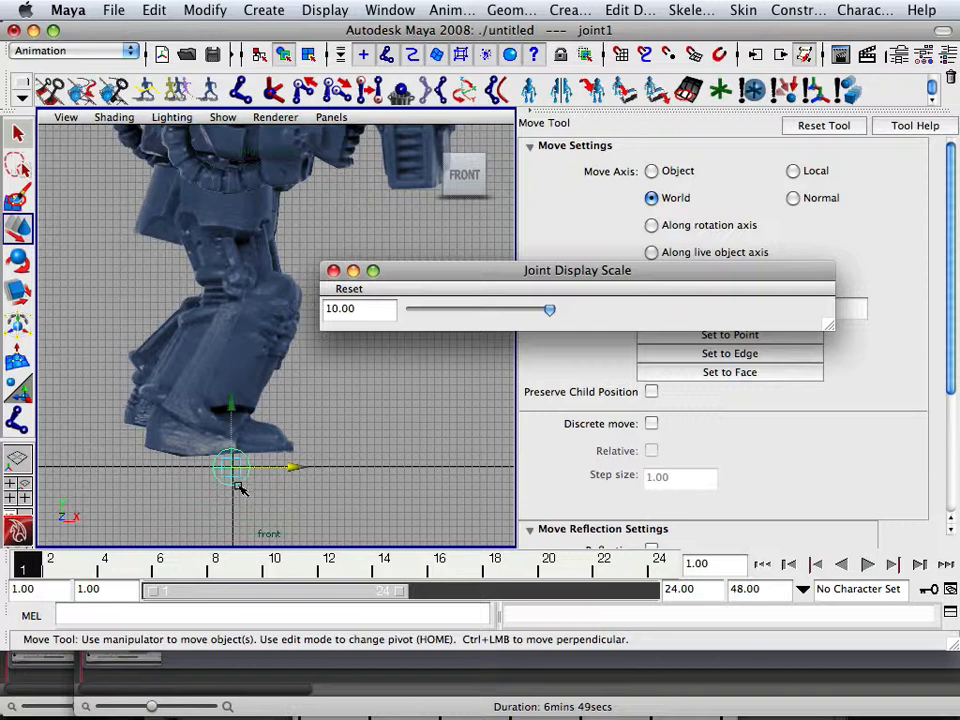
mouse_move(244, 476)
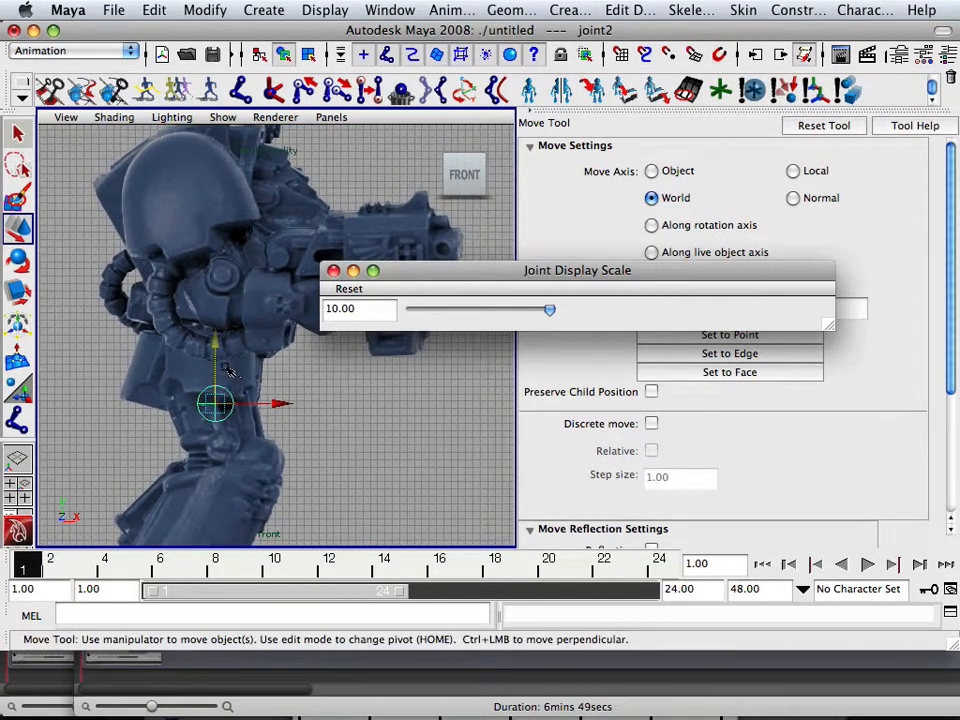
Move the second and fourth joints up the robot's body, placing the fourth at the shoulder.
drag(216, 404, 216, 264)
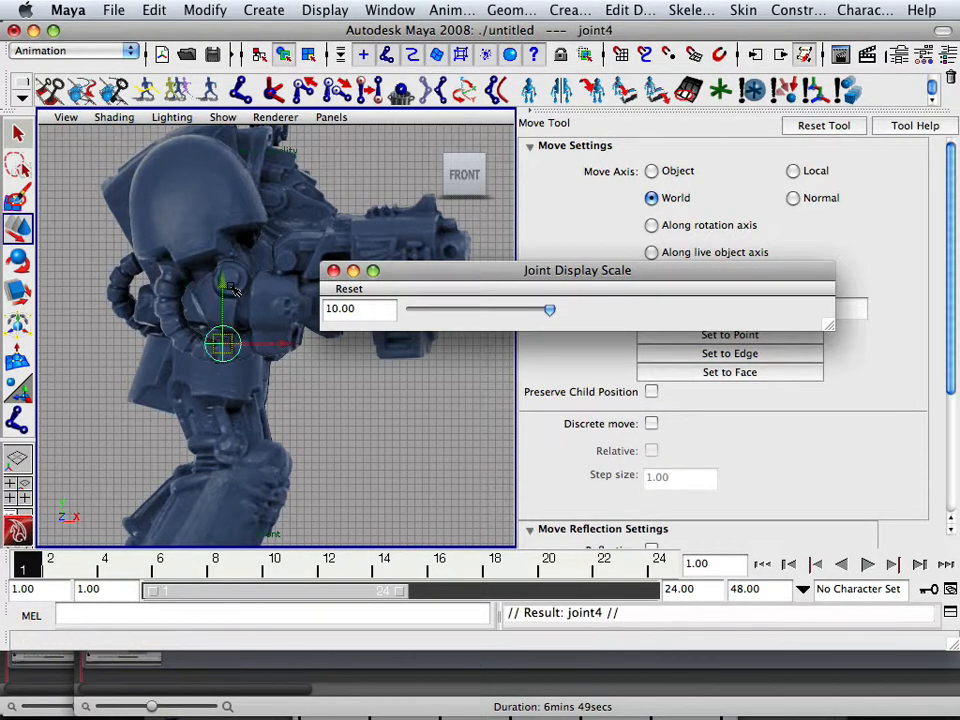
drag(224, 344, 224, 200)
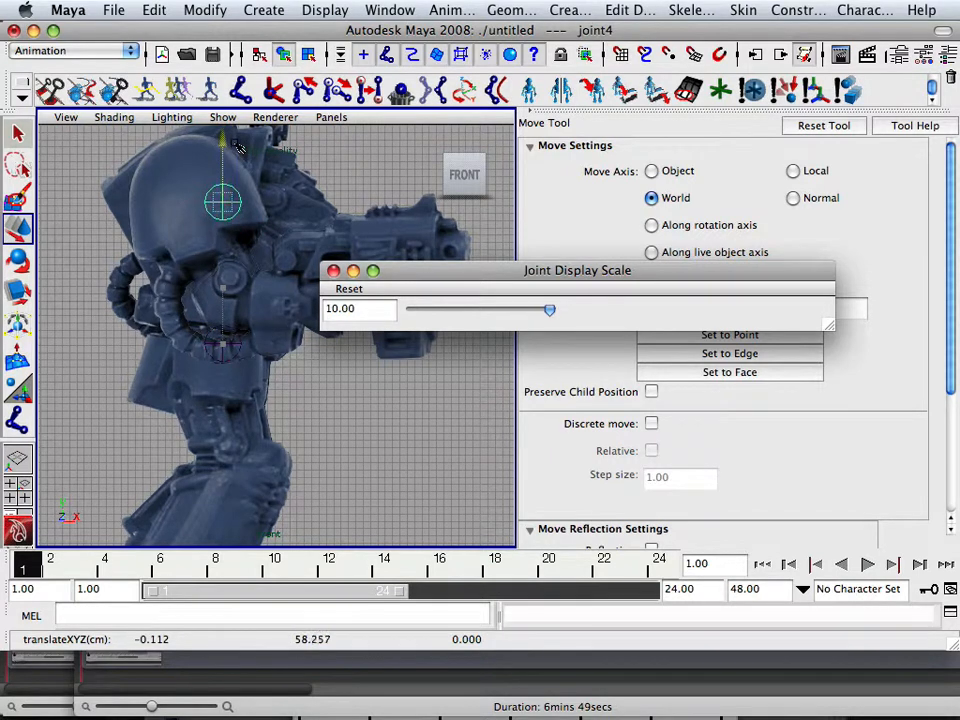
drag(244, 200, 196, 200)
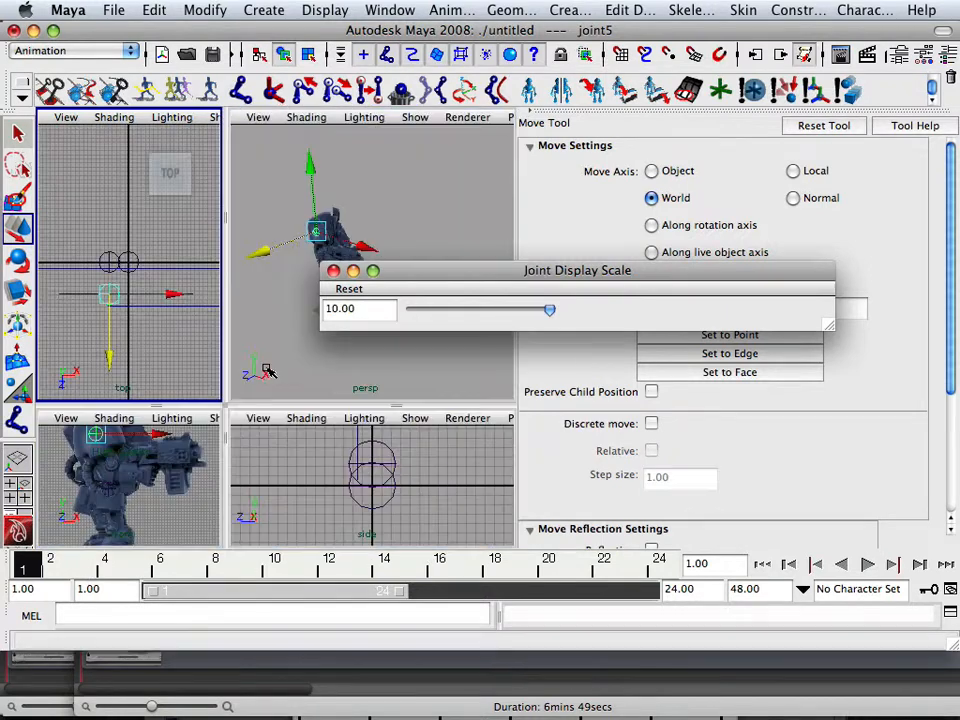
mouse_move(170, 496)
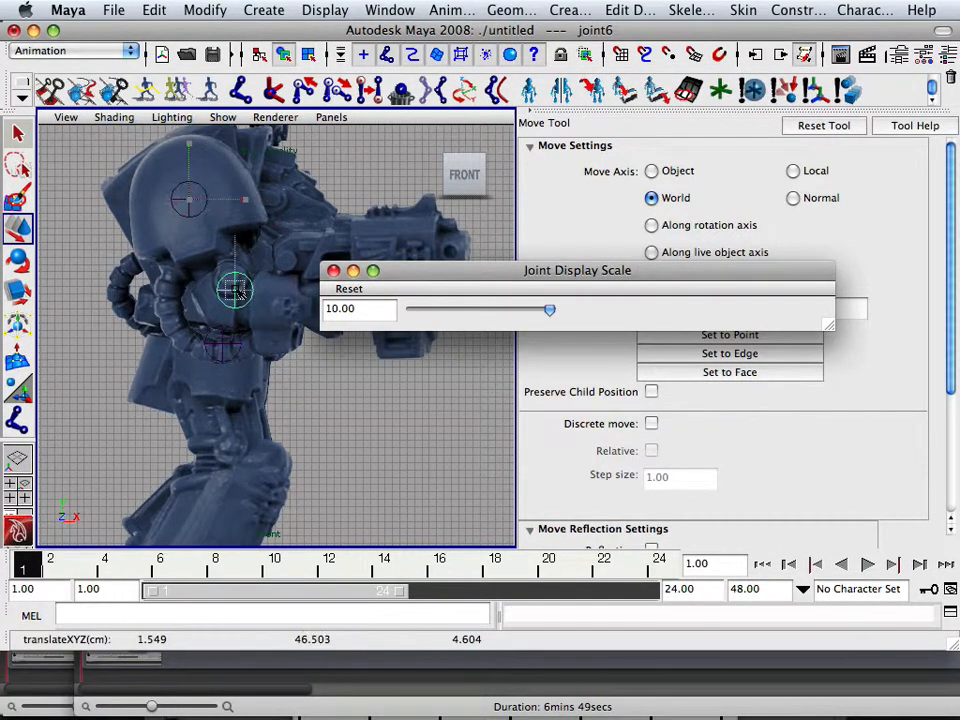
Place the sixth joint along the arm and the seventh out at the gun barrel tip.
drag(236, 290, 230, 282)
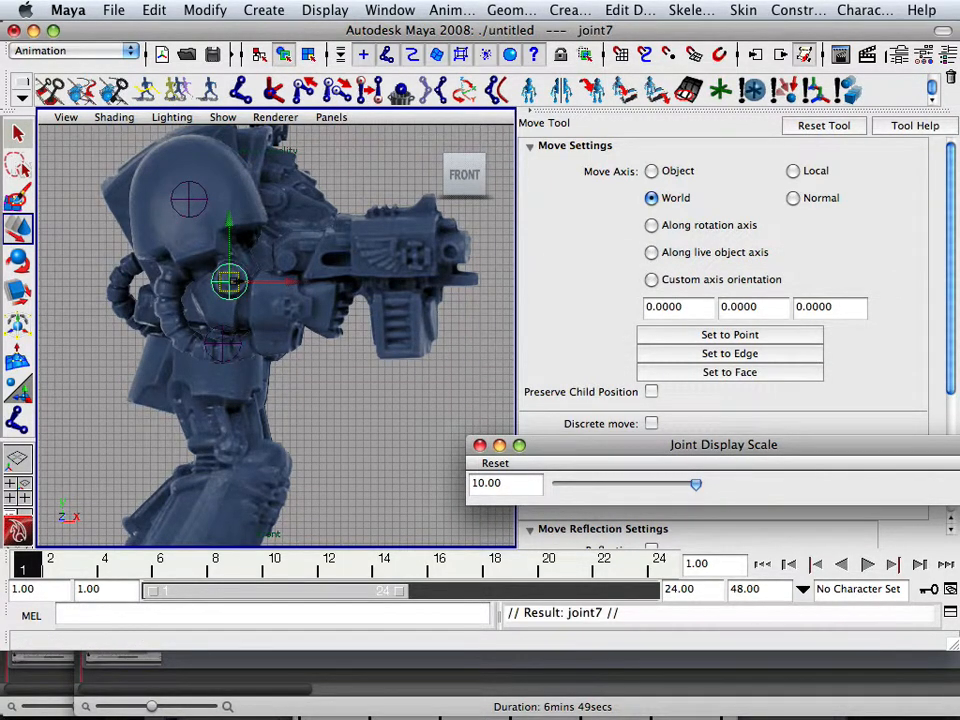
drag(230, 280, 464, 270)
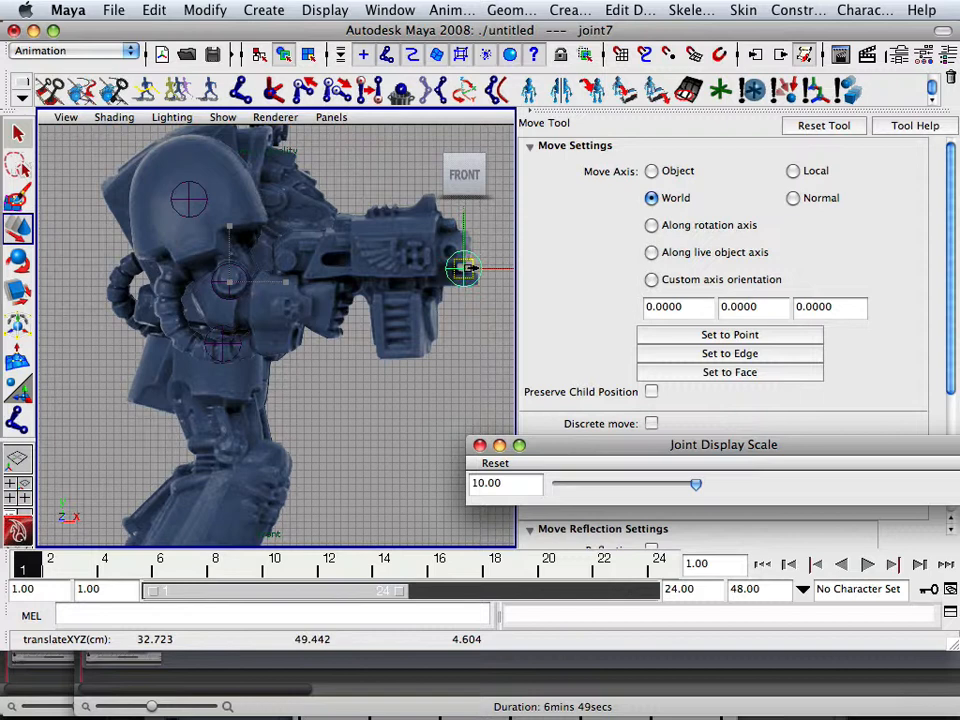
drag(464, 270, 468, 276)
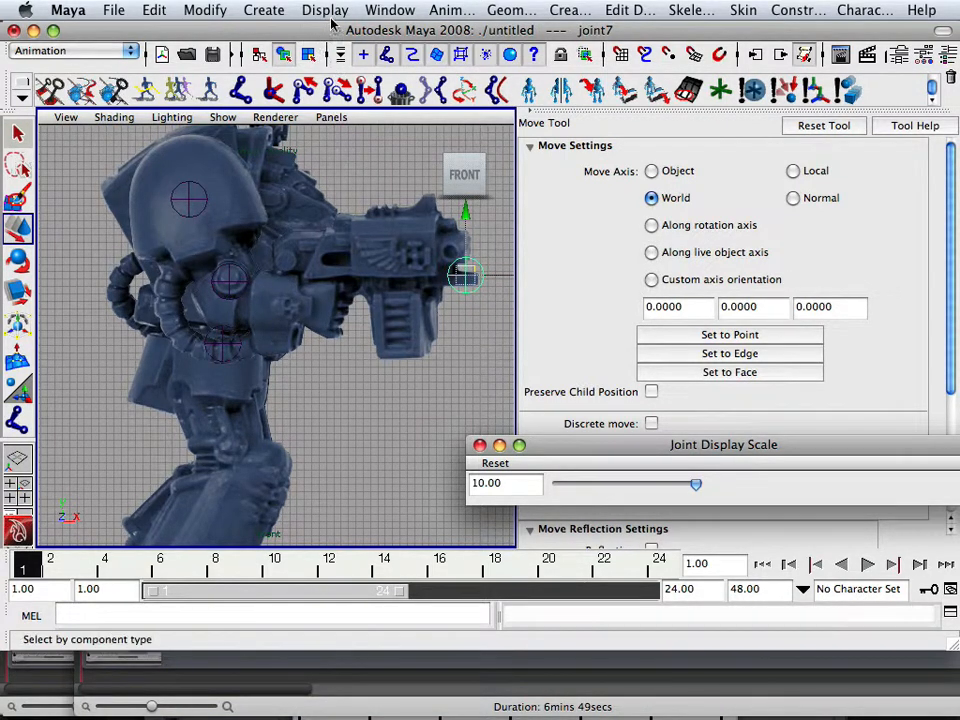
click(388, 10)
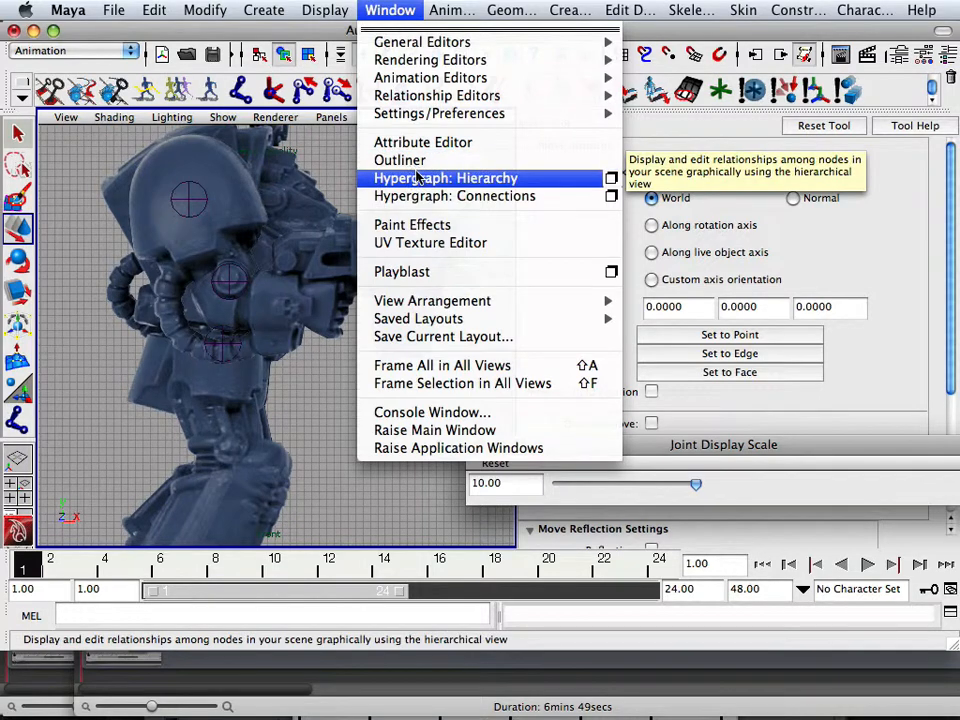
Show the Hypergraph Hierarchy window over the viewport and select joint1.
click(444, 178)
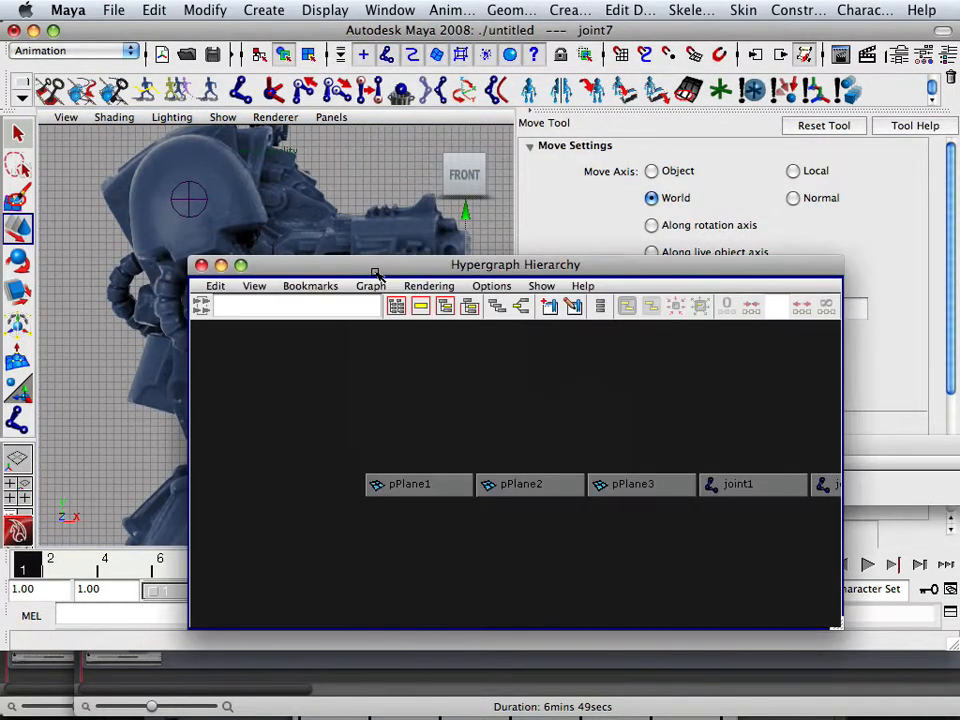
drag(516, 264, 554, 166)
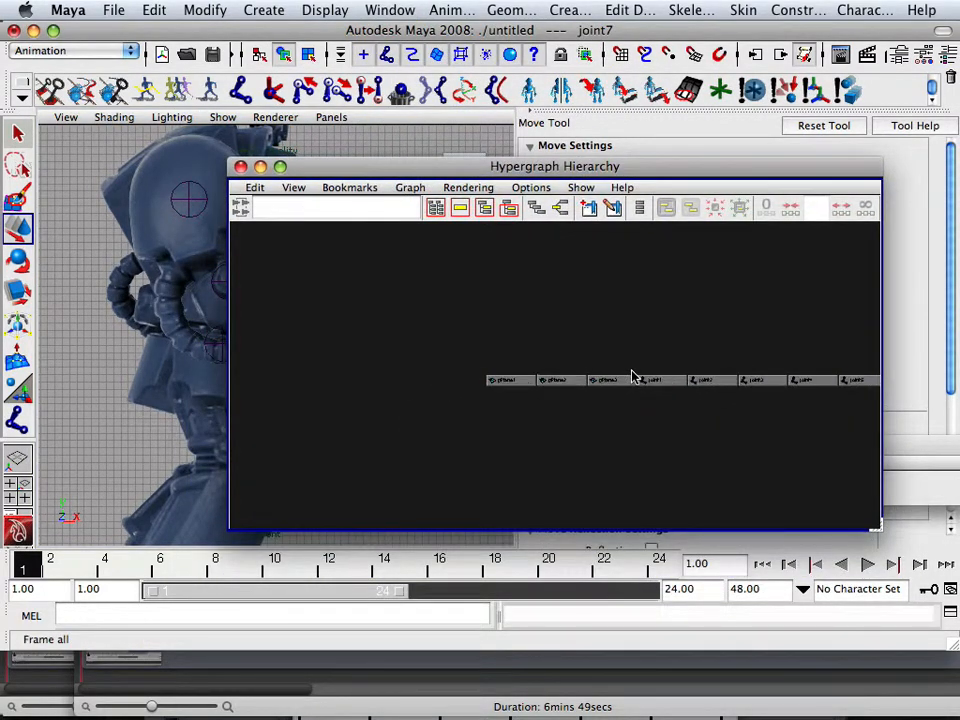
click(512, 316)
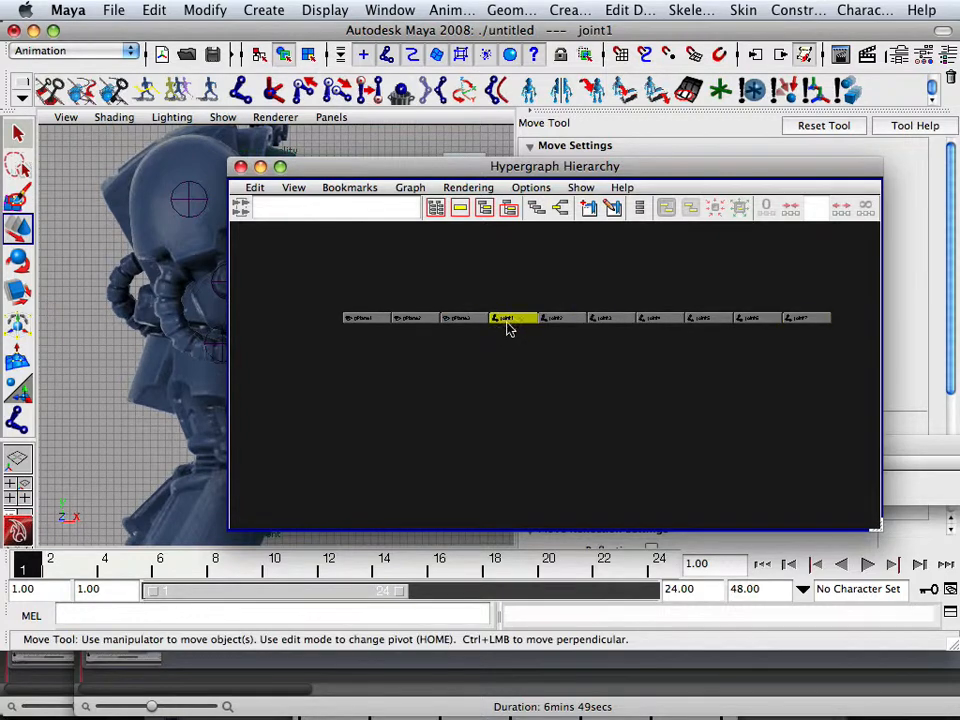
drag(554, 166, 528, 140)
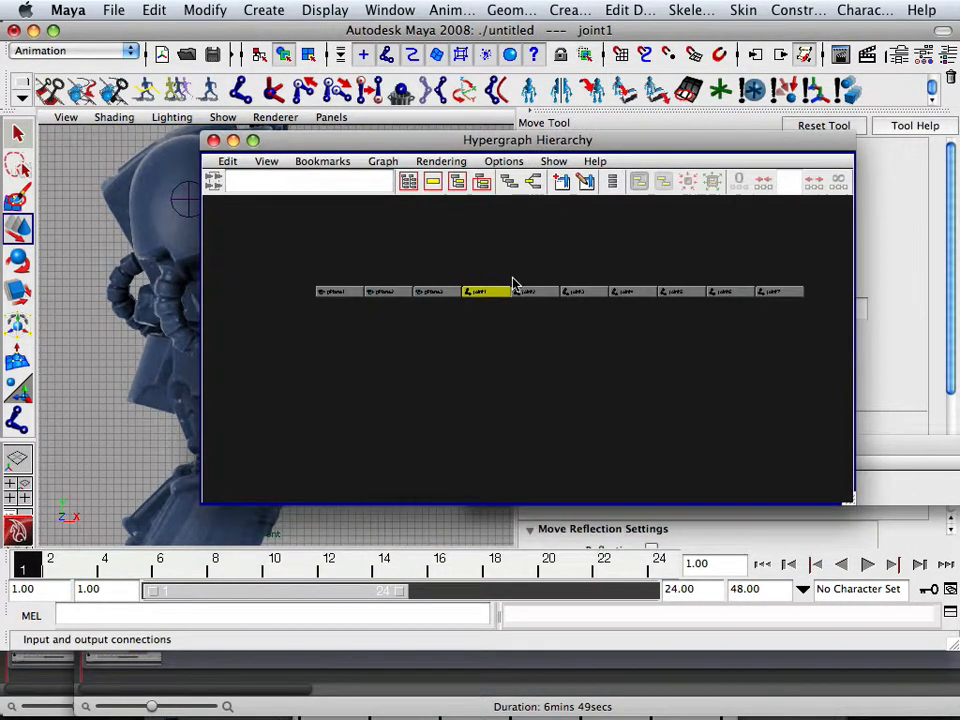
mouse_move(520, 294)
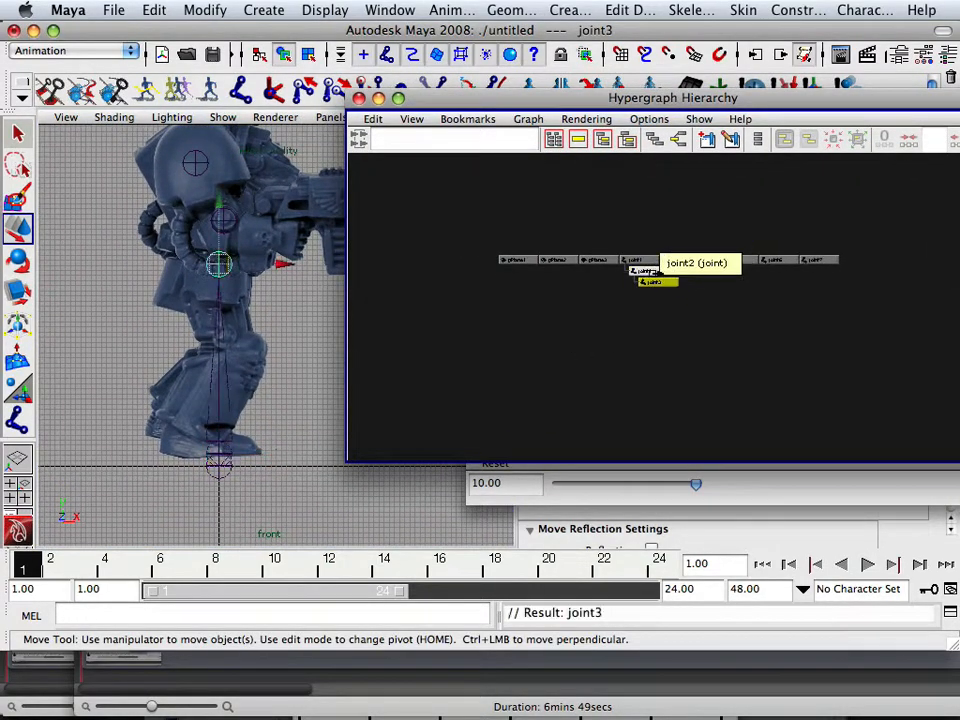
mouse_move(688, 262)
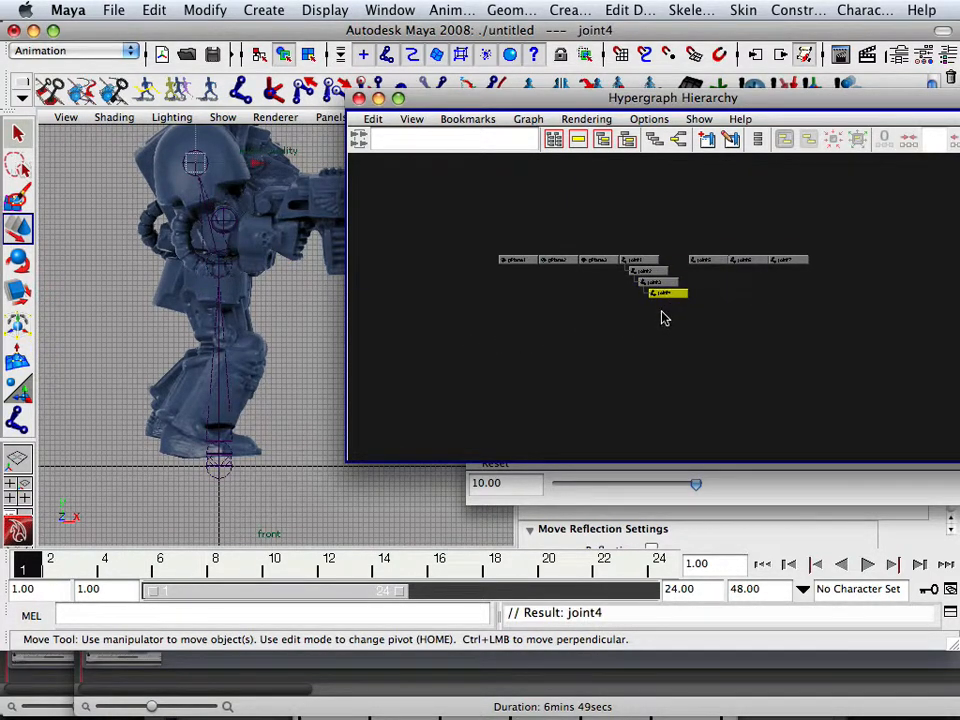
mouse_move(678, 296)
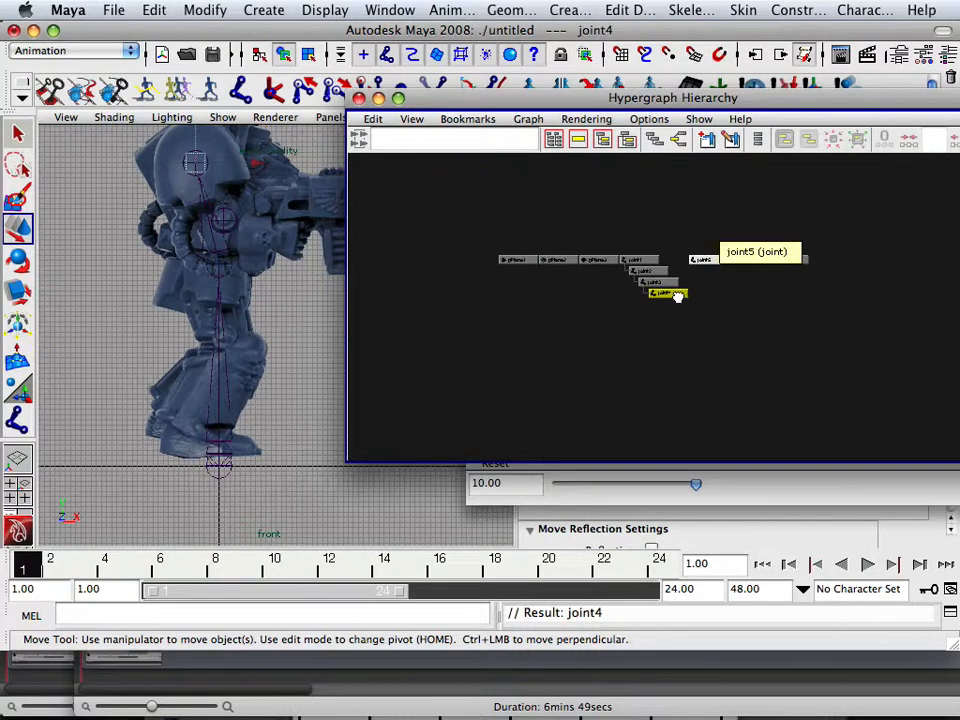
Expand the chain down through joint5 to joint7 at its end.
click(672, 304)
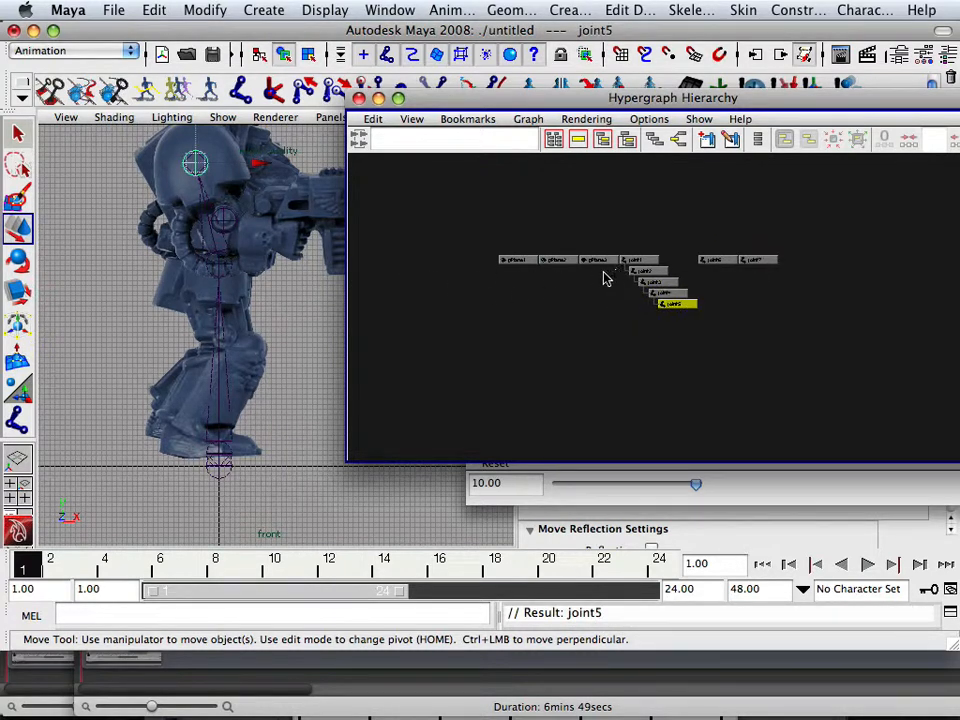
mouse_move(710, 260)
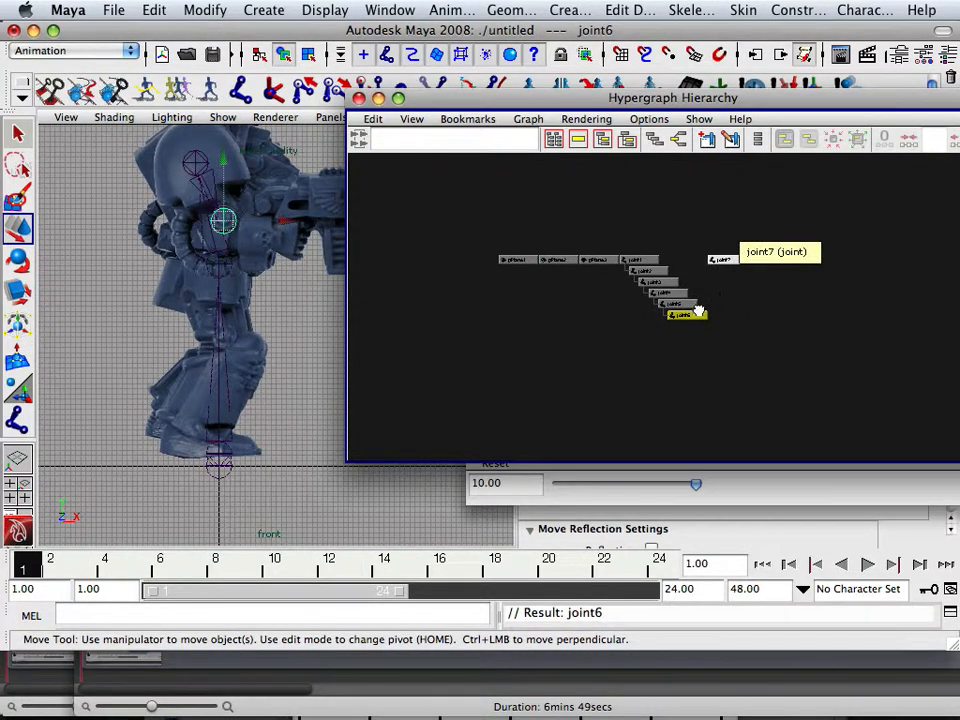
click(690, 324)
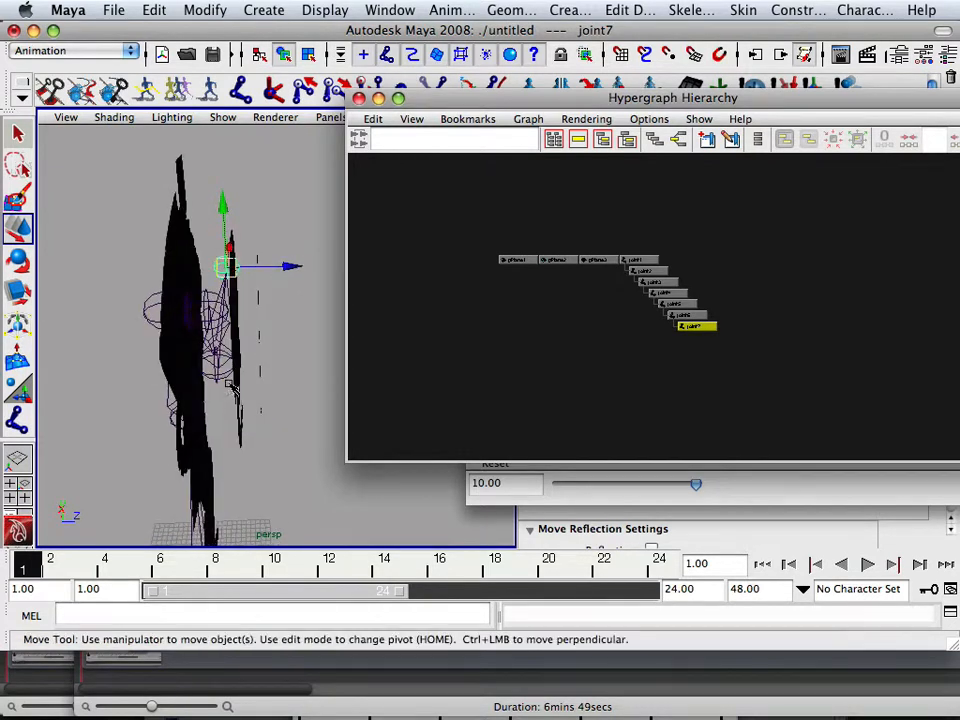
Select joint5 and pPlane3 in the Hypergraph and orbit the perspective view around the skeleton.
click(556, 260)
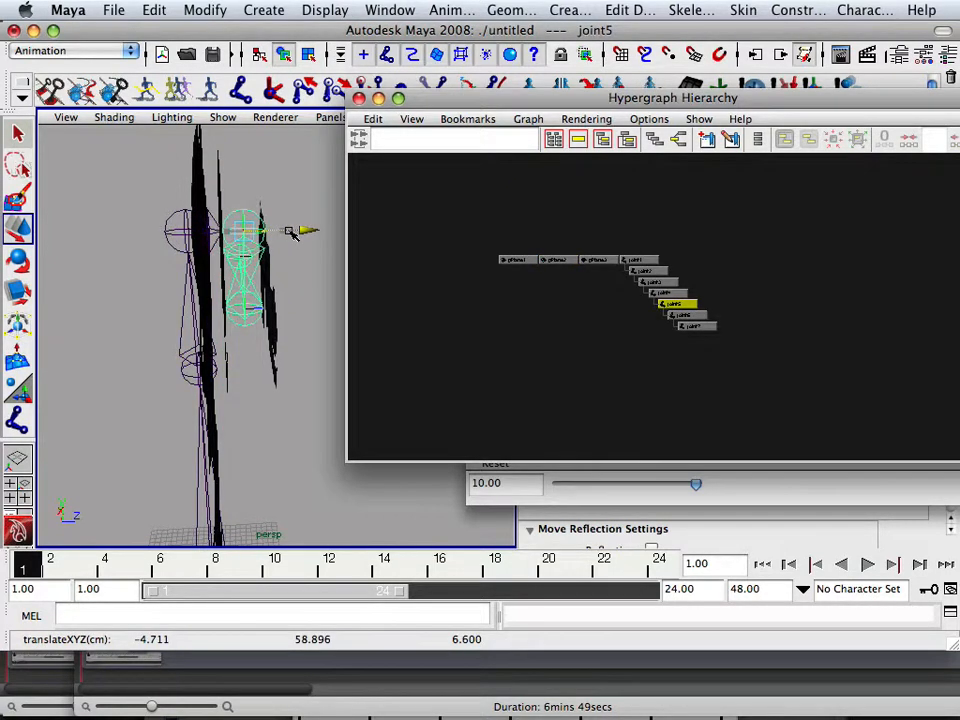
click(556, 260)
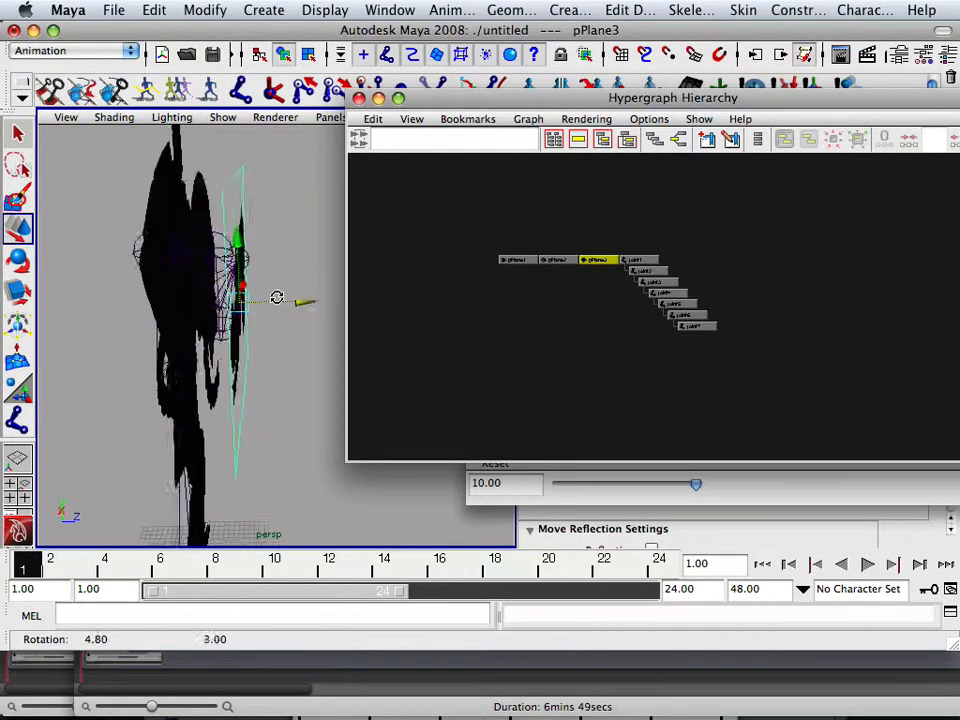
drag(276, 298, 288, 280)
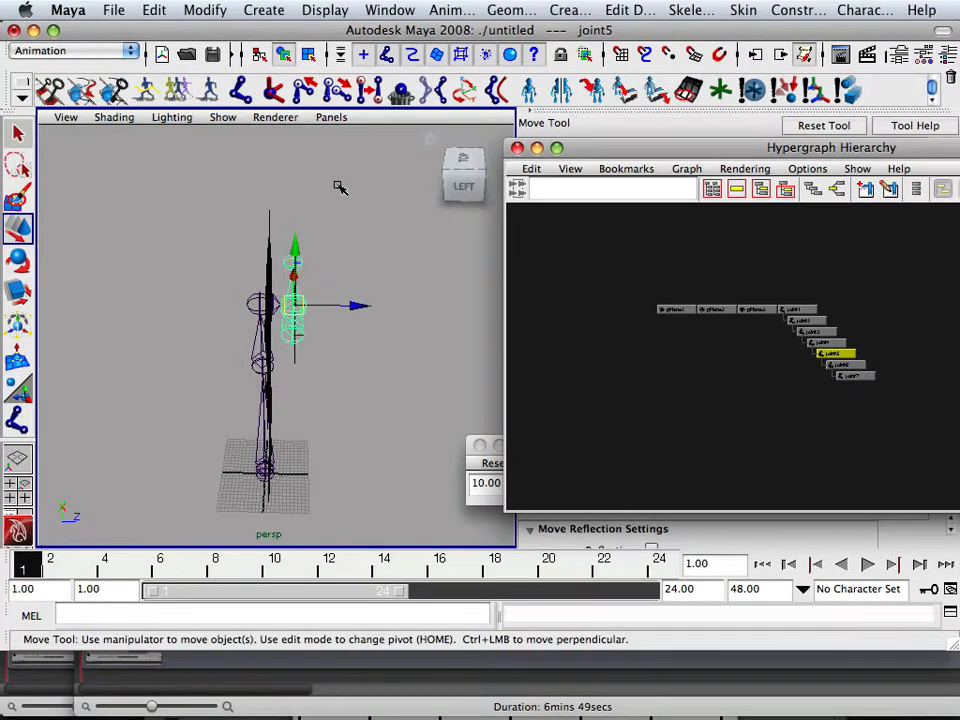
click(744, 10)
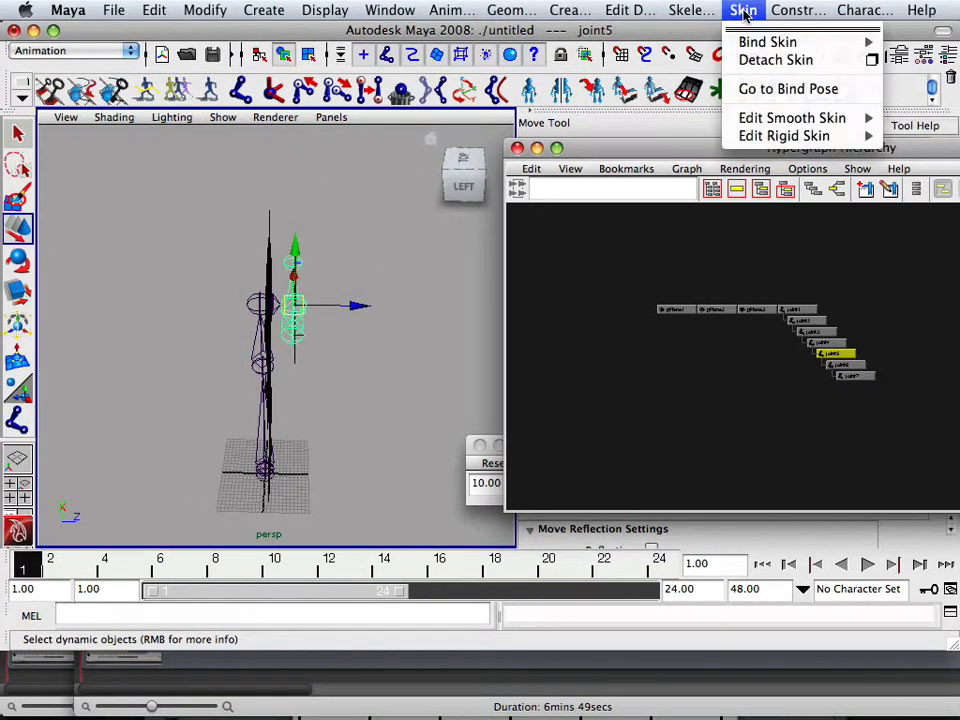
click(690, 10)
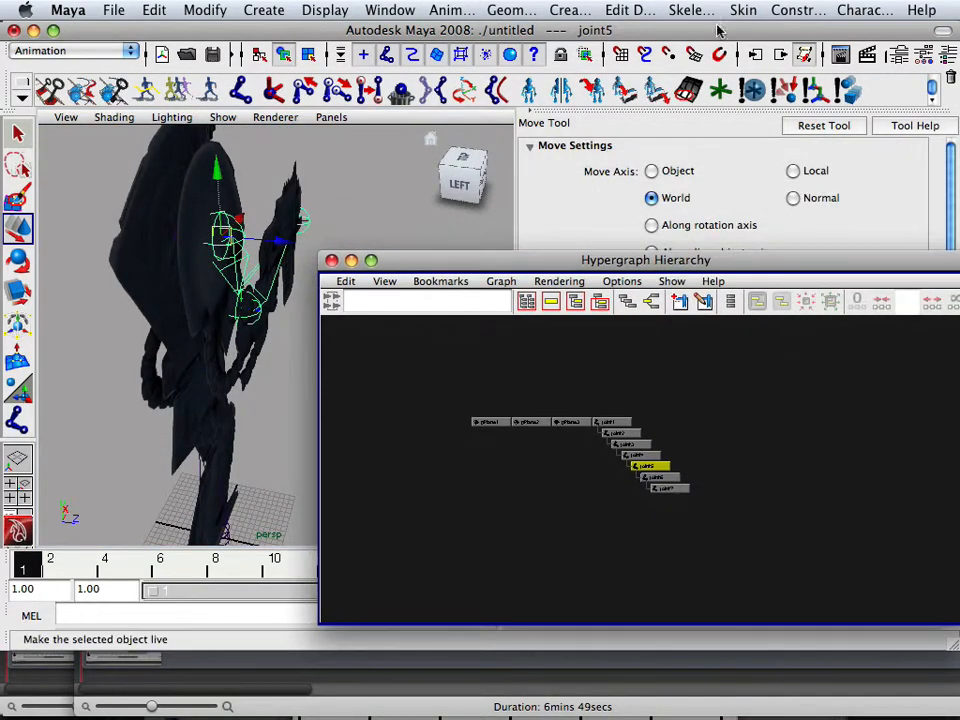
click(692, 10)
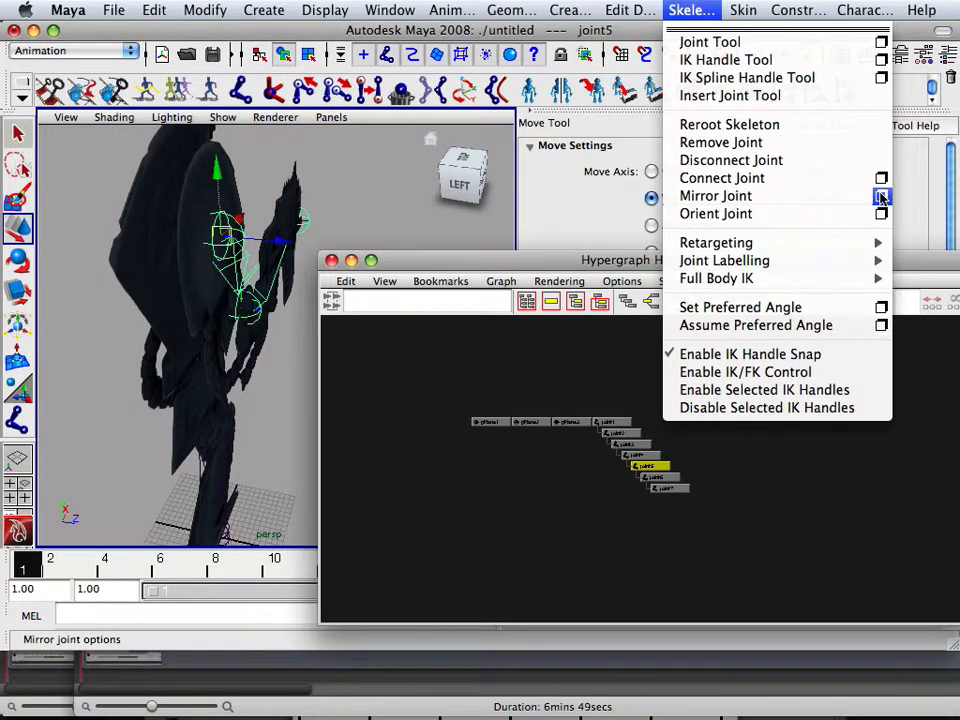
click(880, 196)
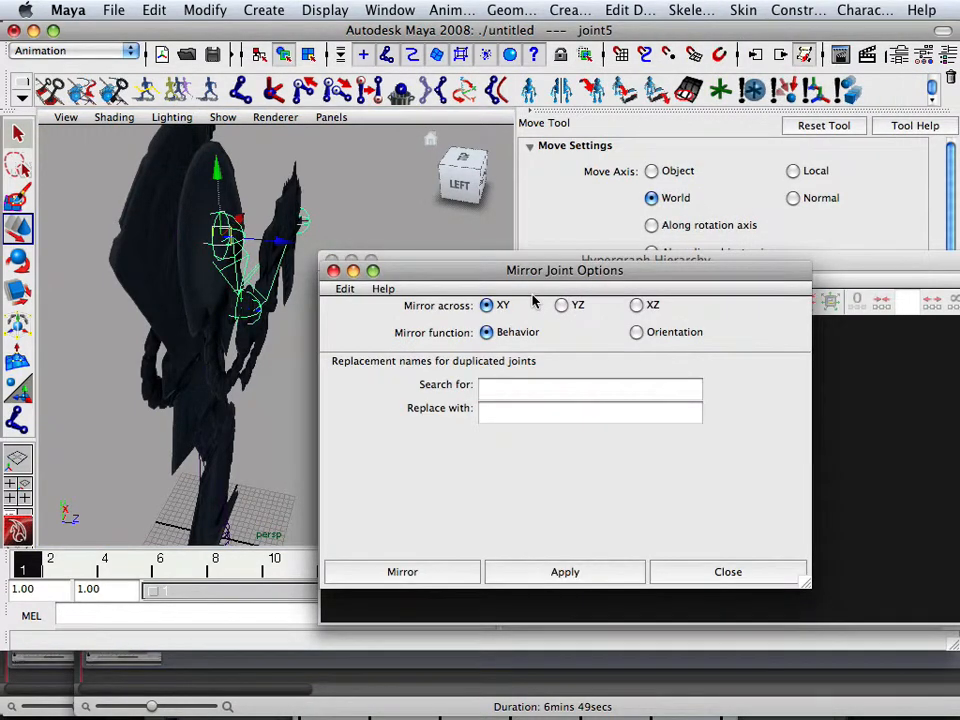
mouse_move(584, 336)
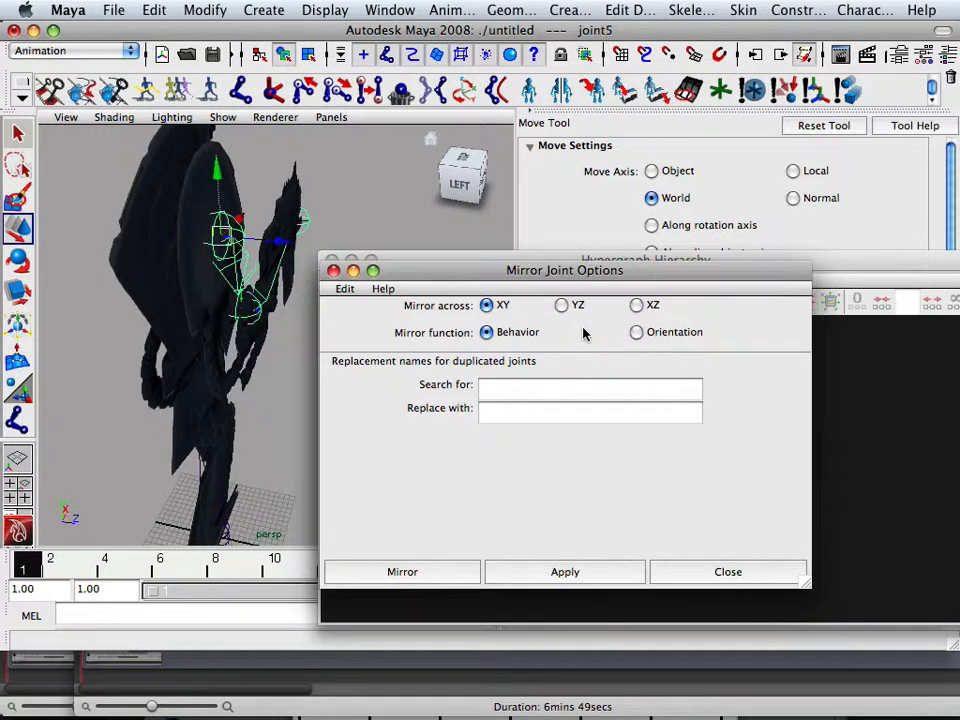
click(636, 332)
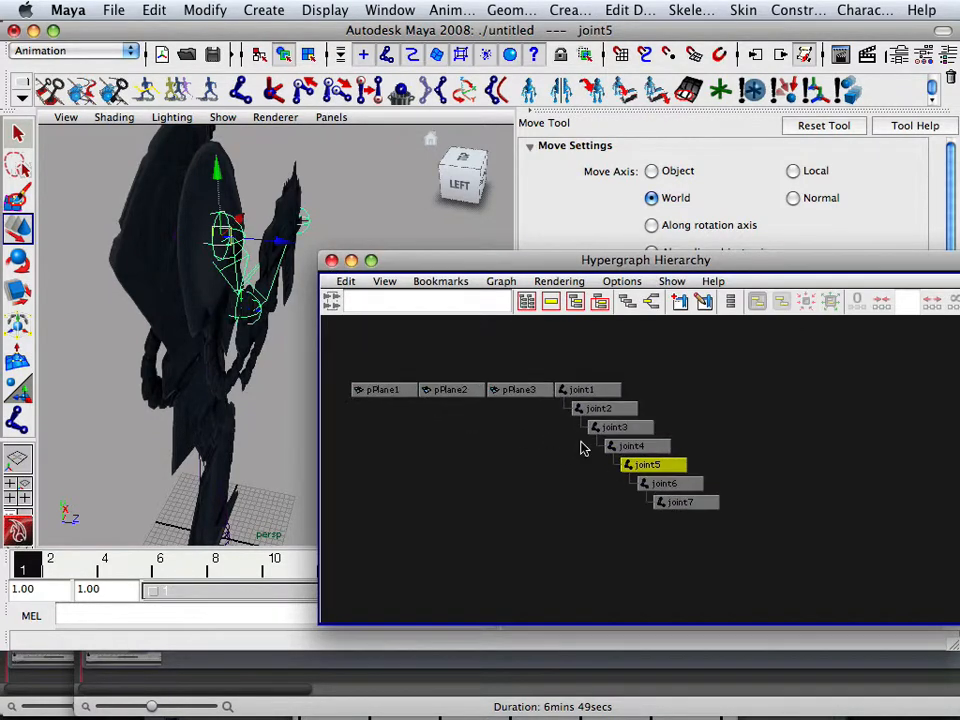
Rename joint5 to r_should in the Hypergraph.
click(648, 464)
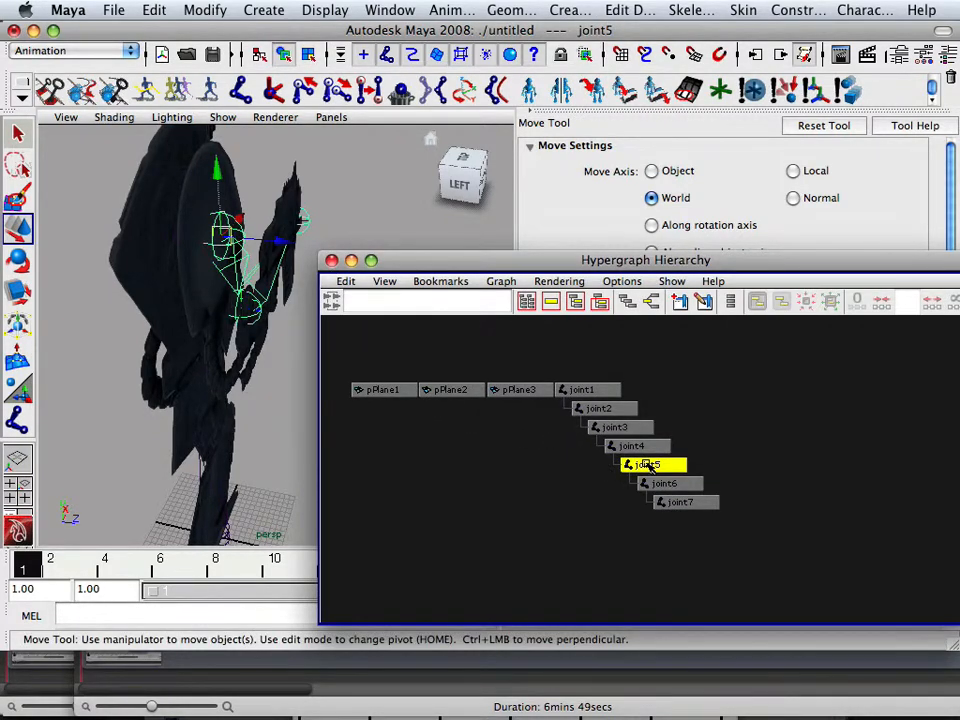
drag(644, 260, 350, 136)
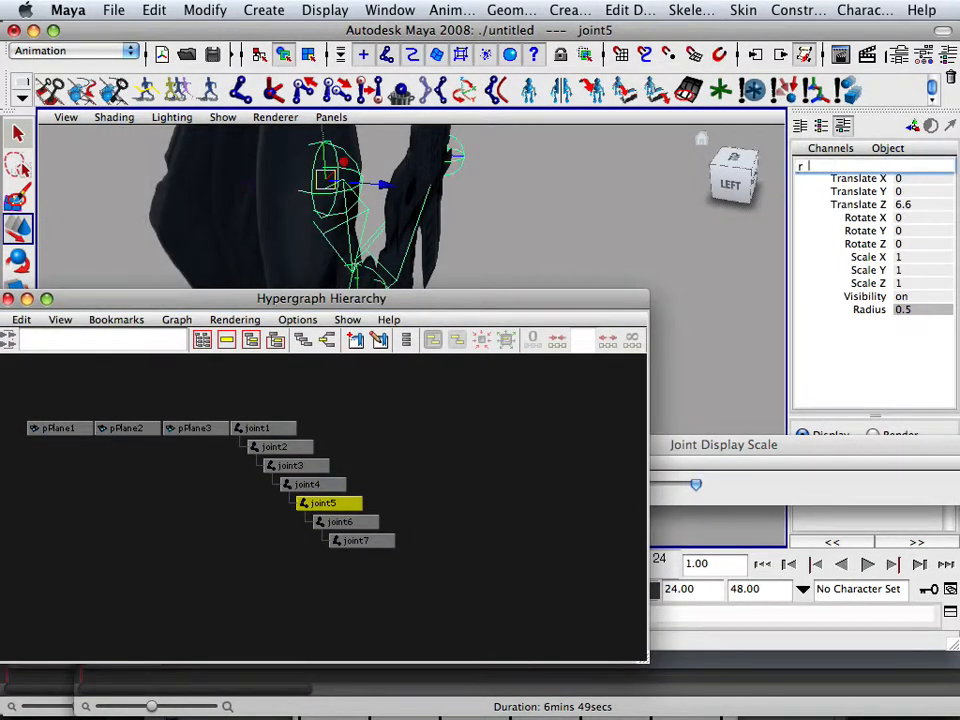
text(should)
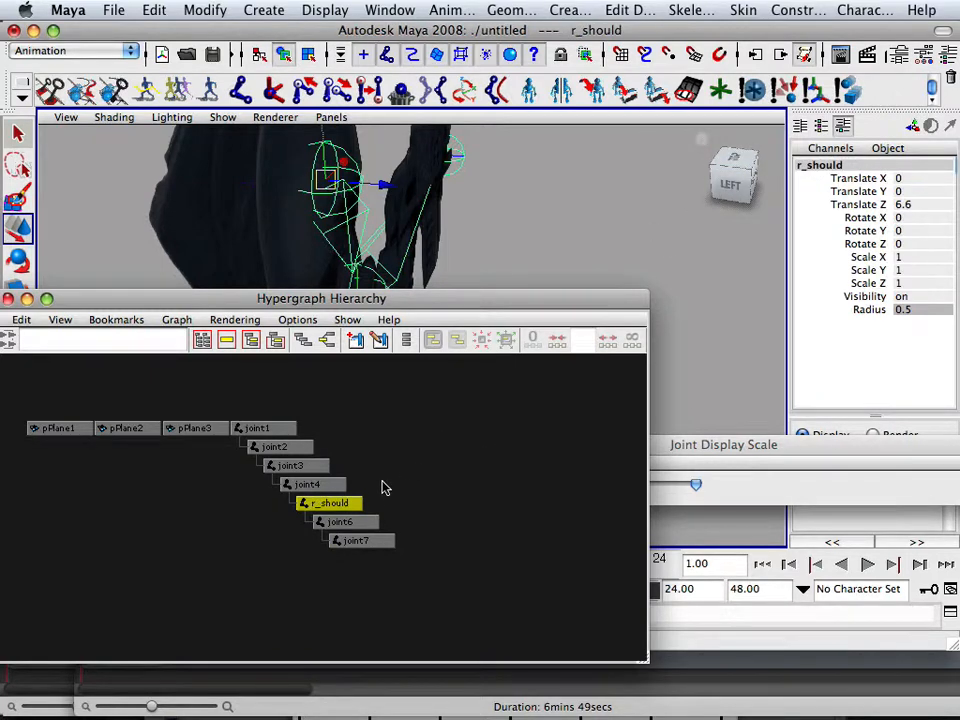
click(330, 504)
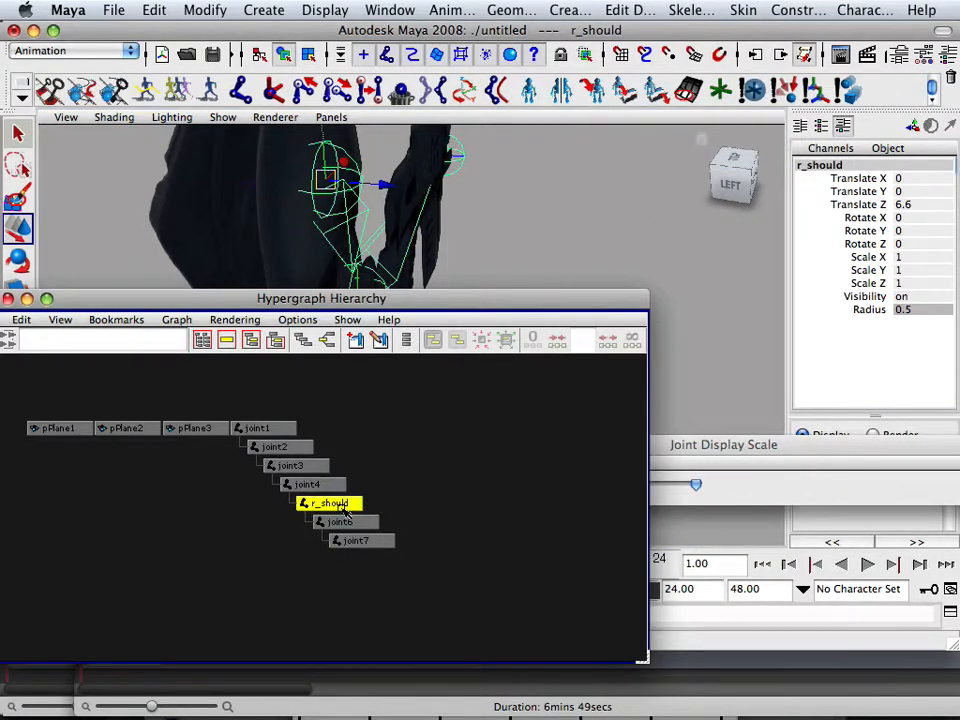
Rename joint6 to r_arm and joint7 to r_barrel.
click(340, 520)
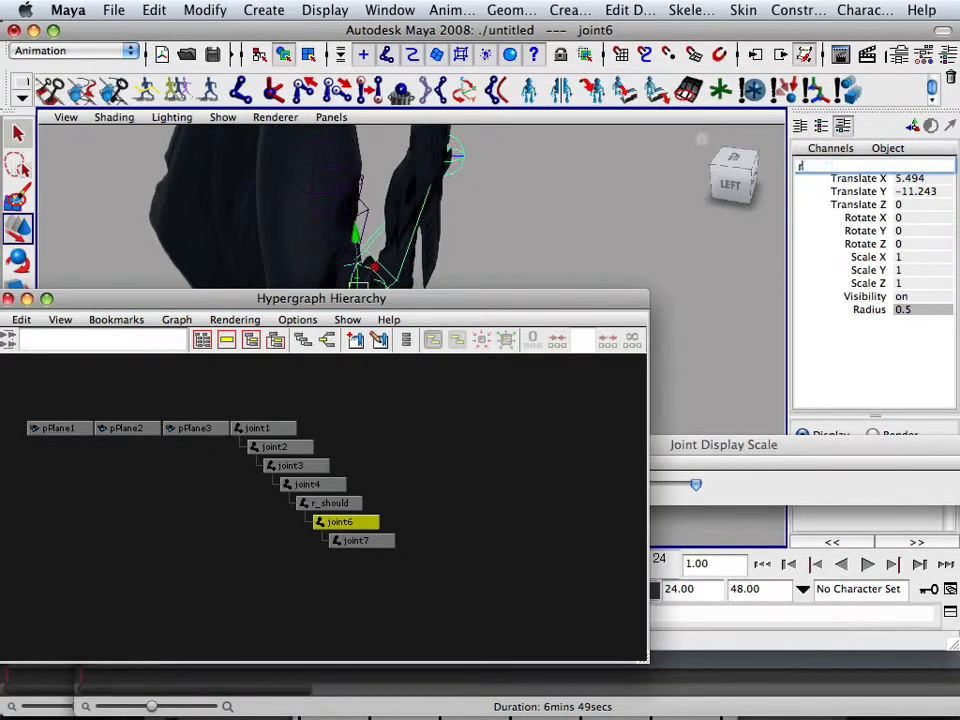
text(arm)
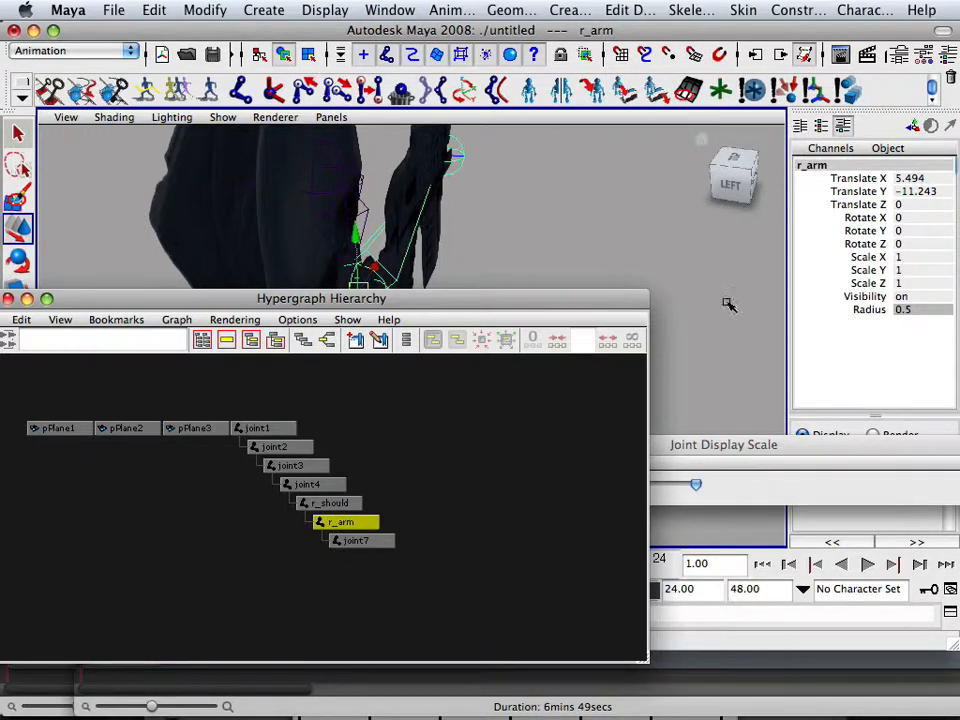
click(356, 540)
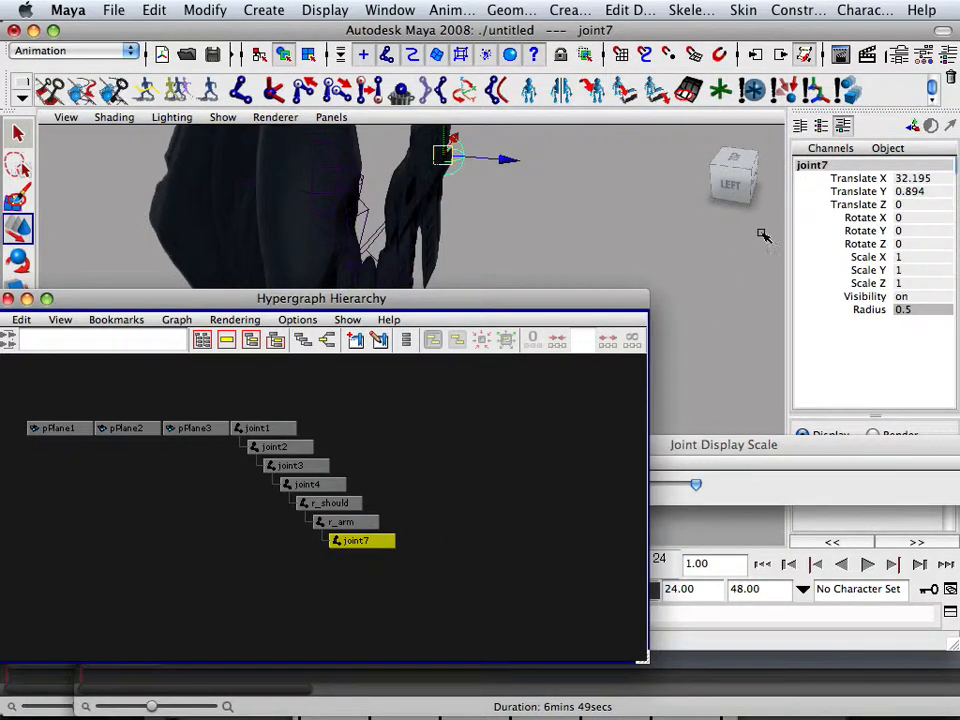
click(870, 164)
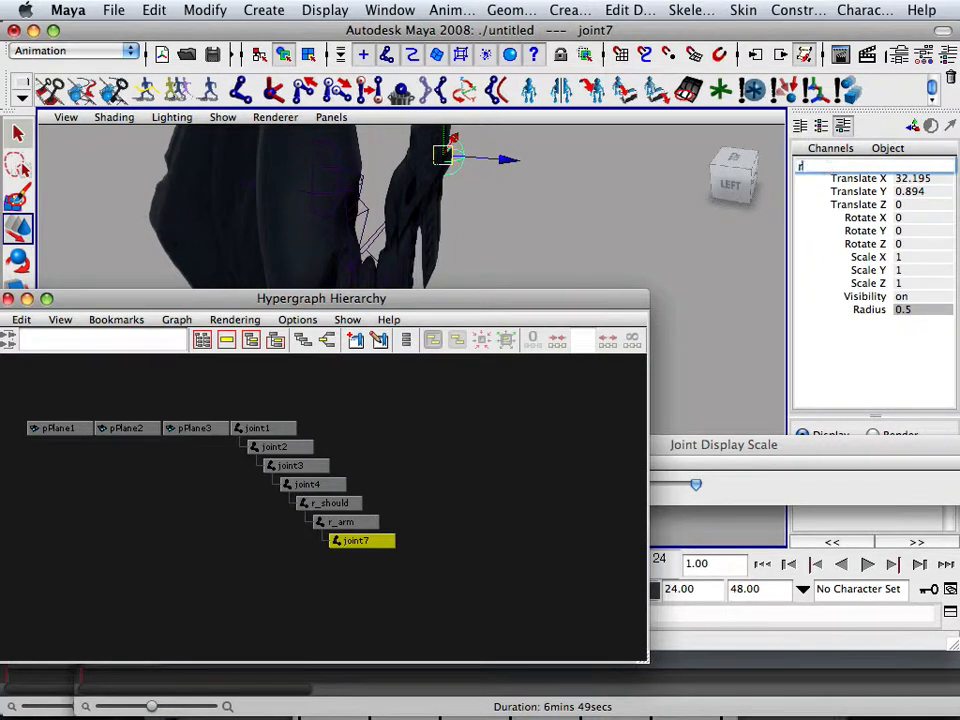
text(r_barrel)
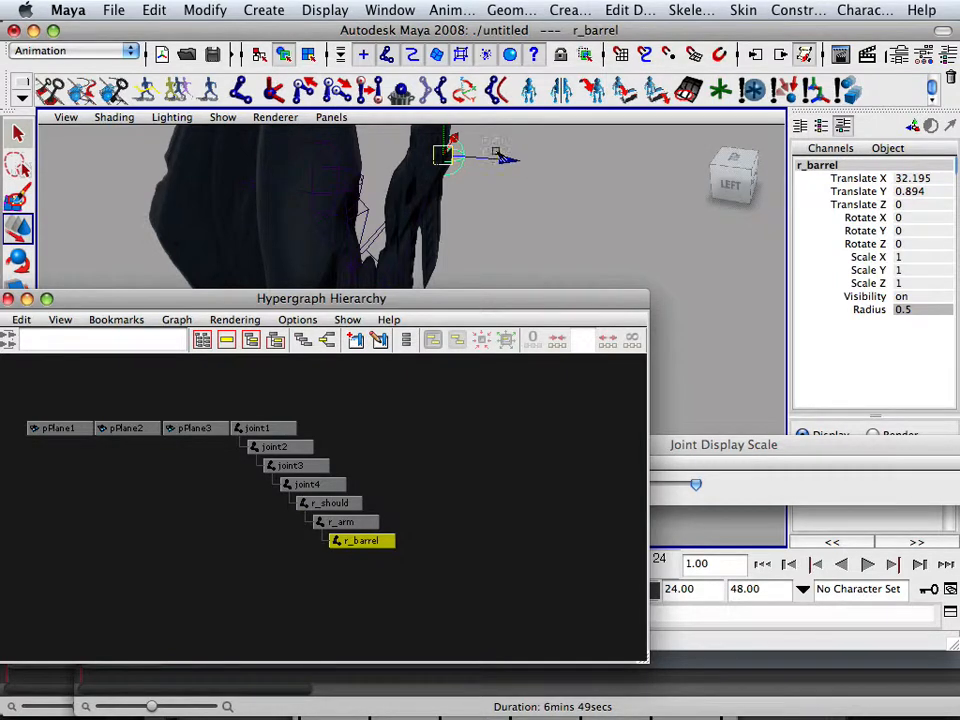
click(262, 428)
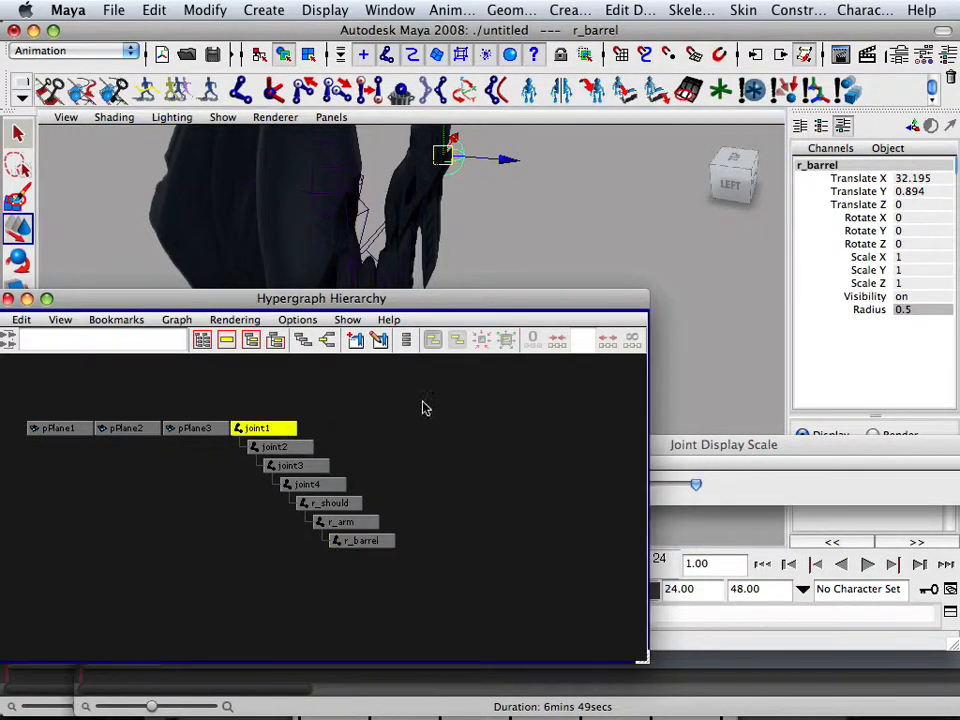
Rename joint1 to root and joint2 to lepper.
click(258, 428)
text(root)
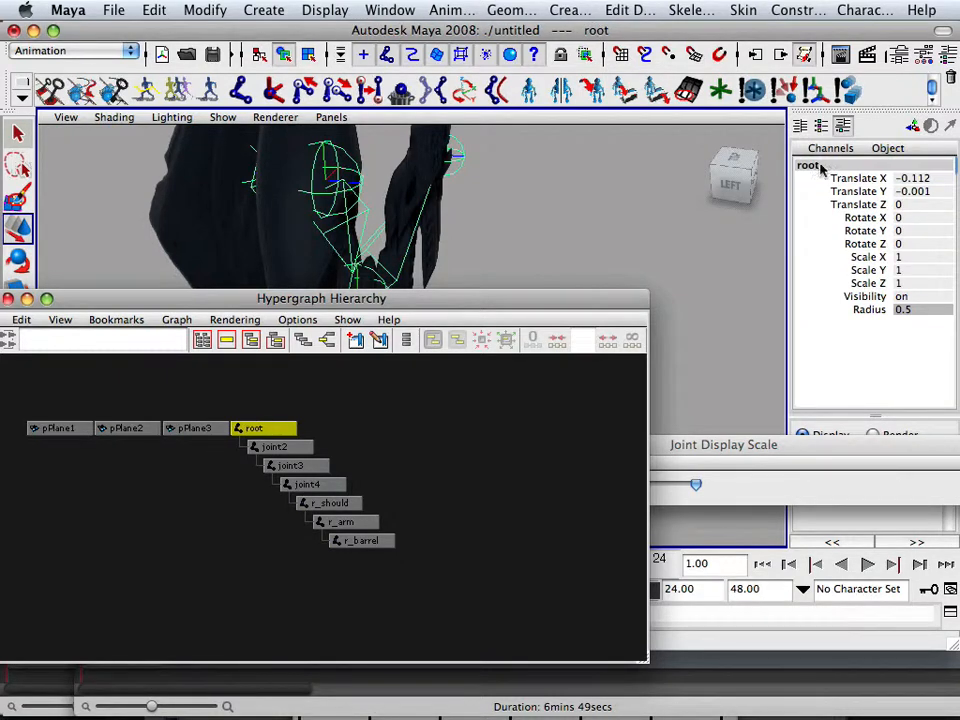
click(278, 446)
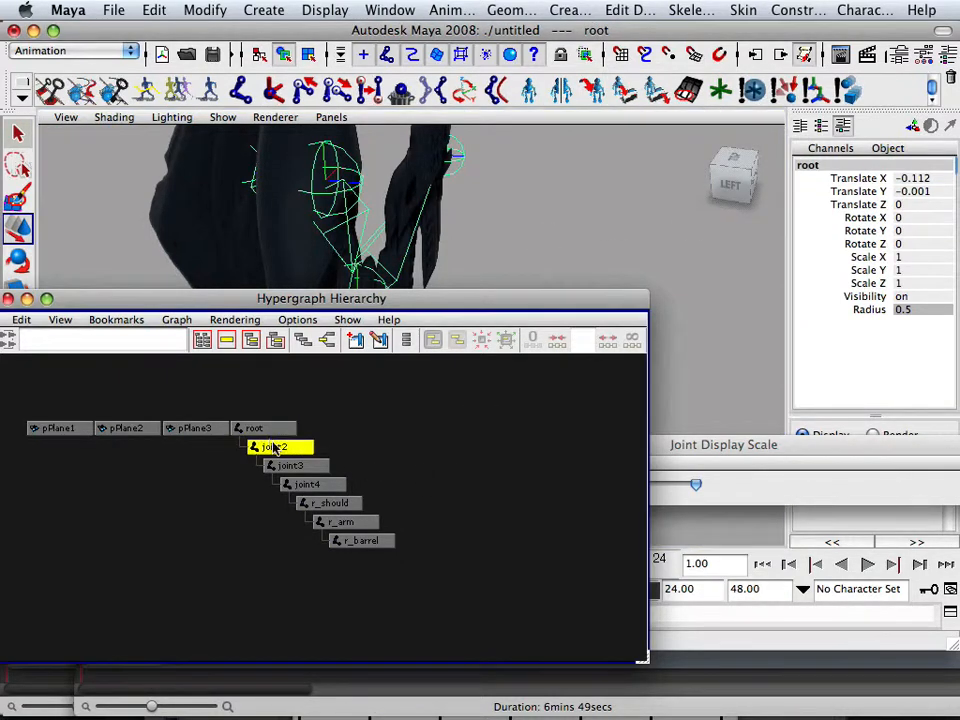
click(276, 446)
text(lerpper)
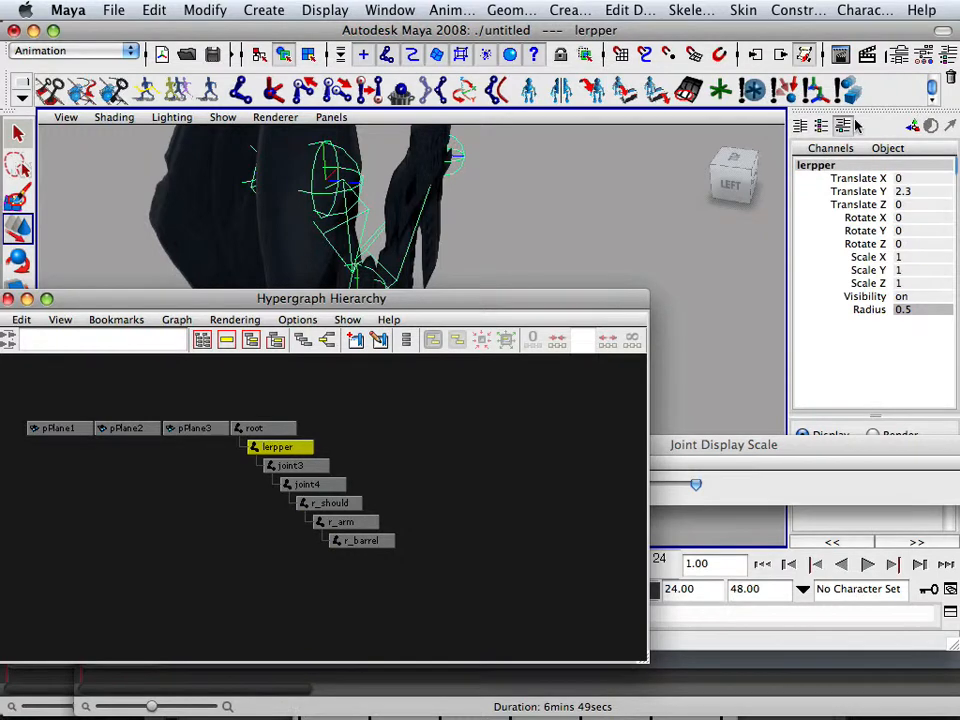
Rename joint3 to waist and move the Hypergraph window down to reveal the model.
click(290, 464)
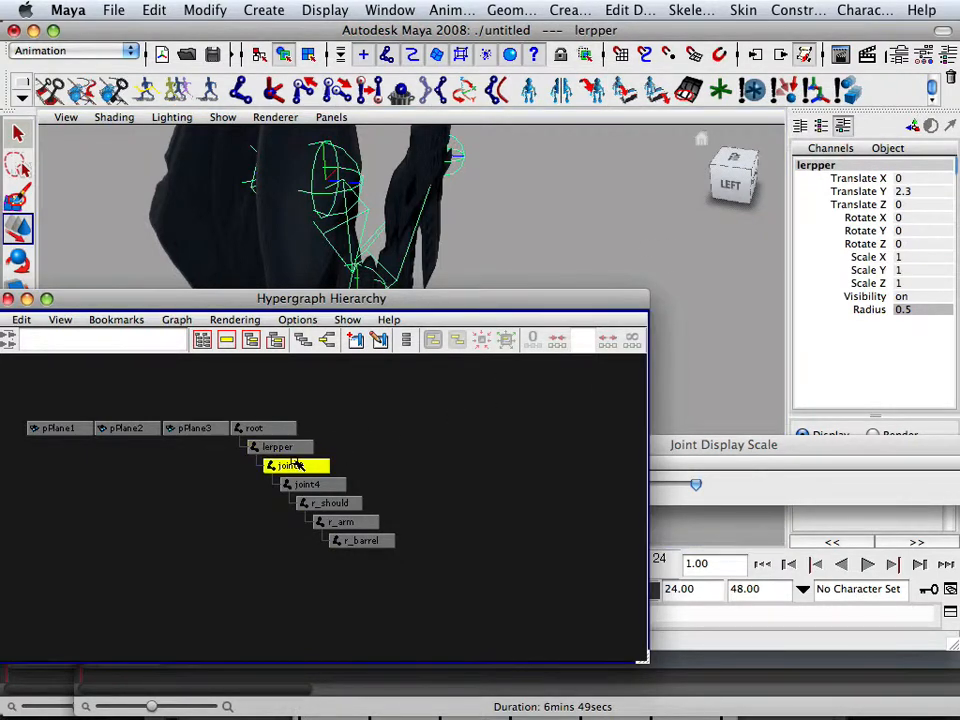
click(292, 464)
text(w)
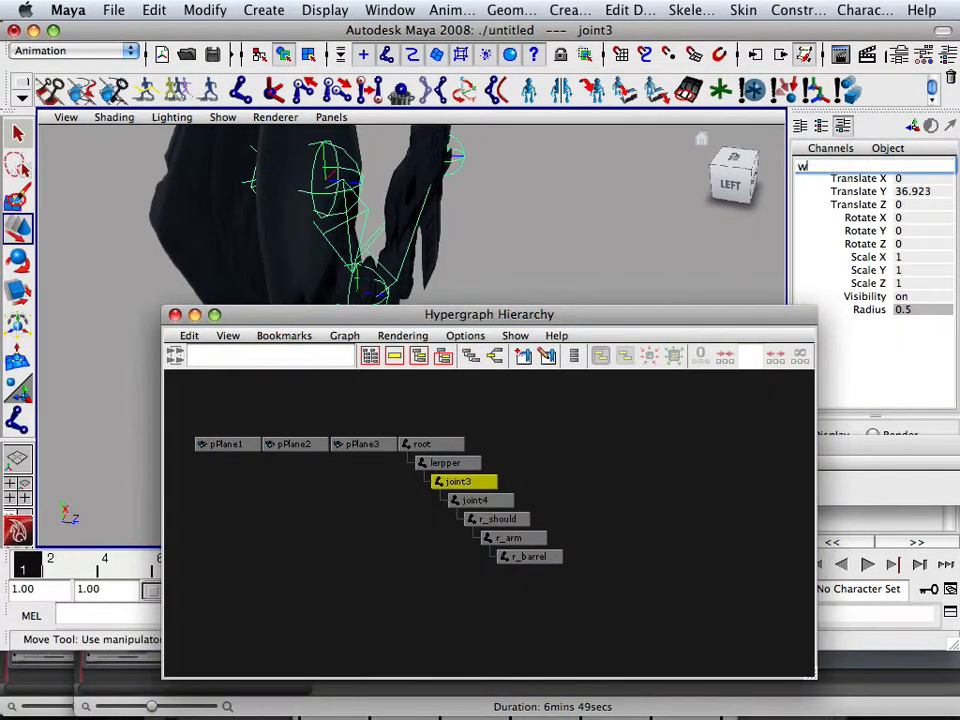
text(aist)
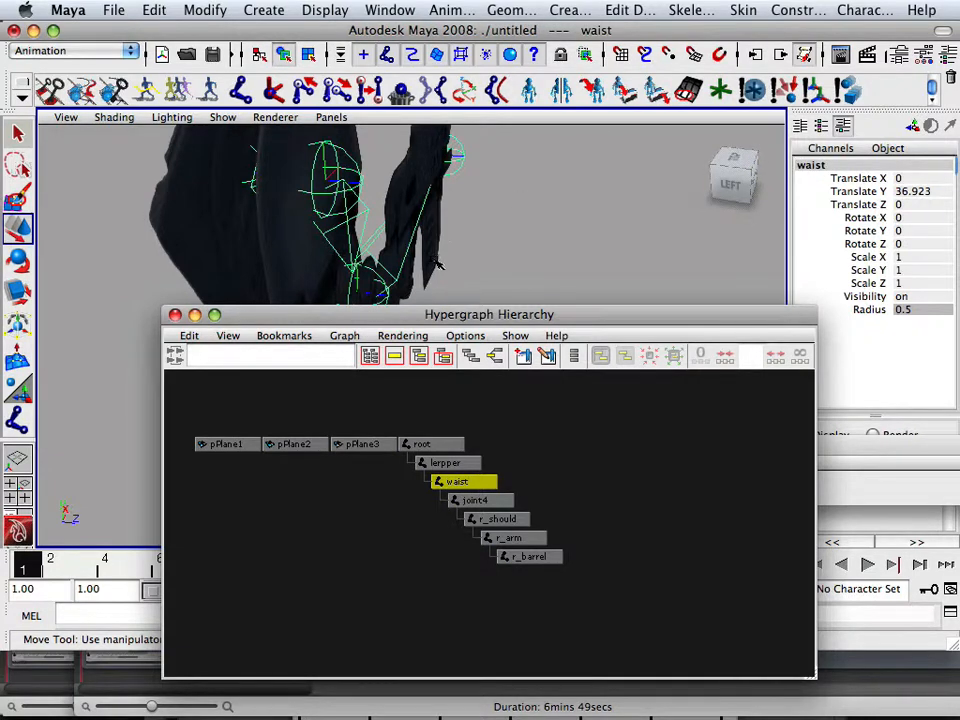
drag(488, 314, 448, 438)
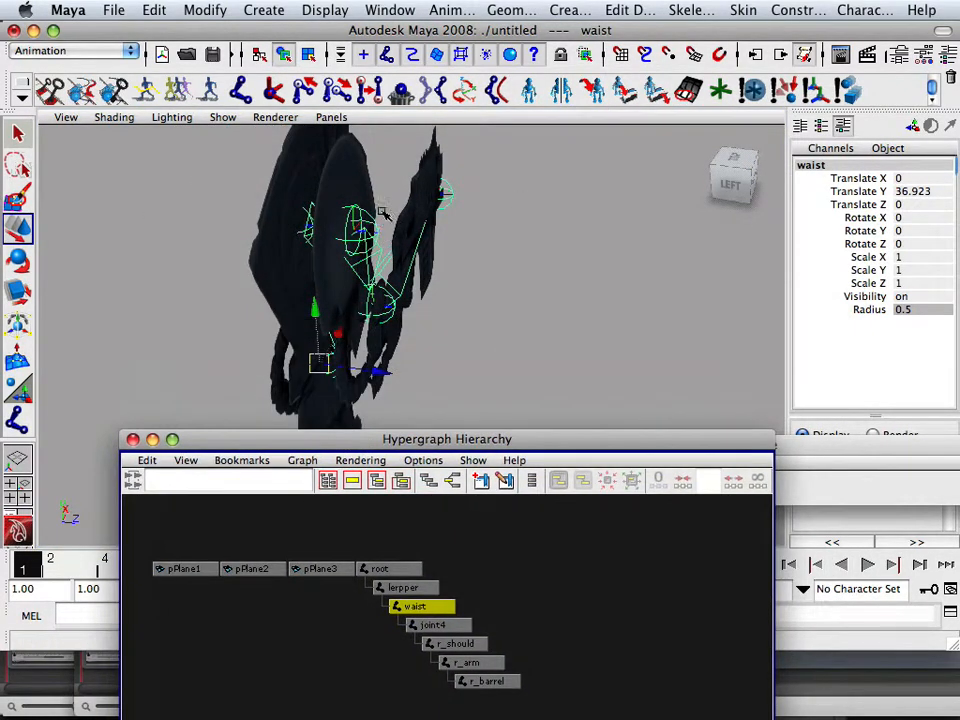
Select r_should and set the Mirror Joint options to mirror Orientation.
click(452, 644)
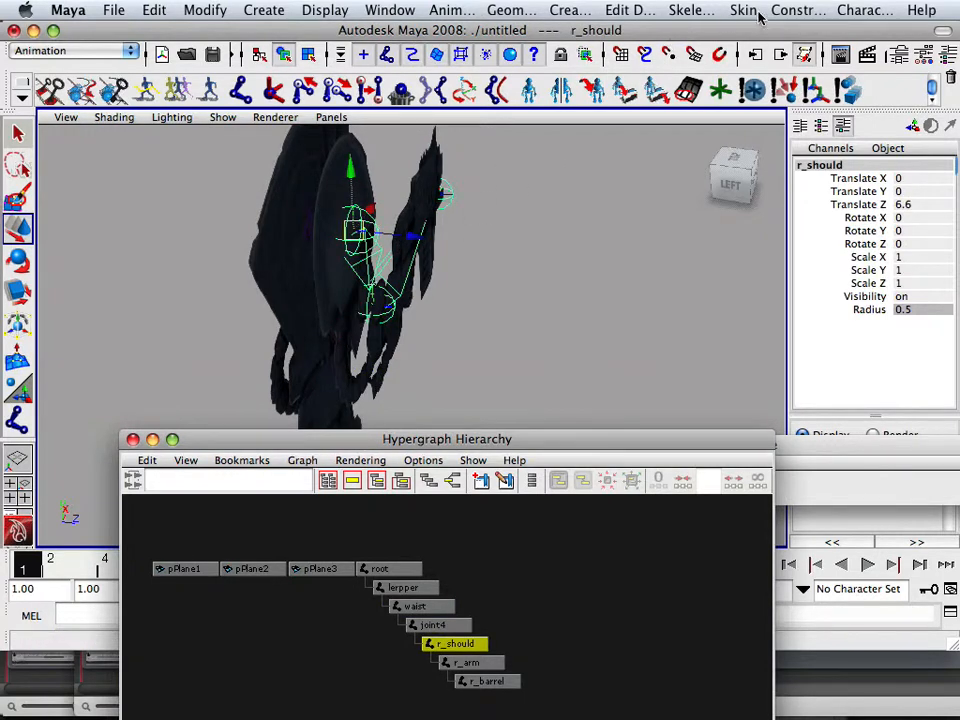
click(692, 10)
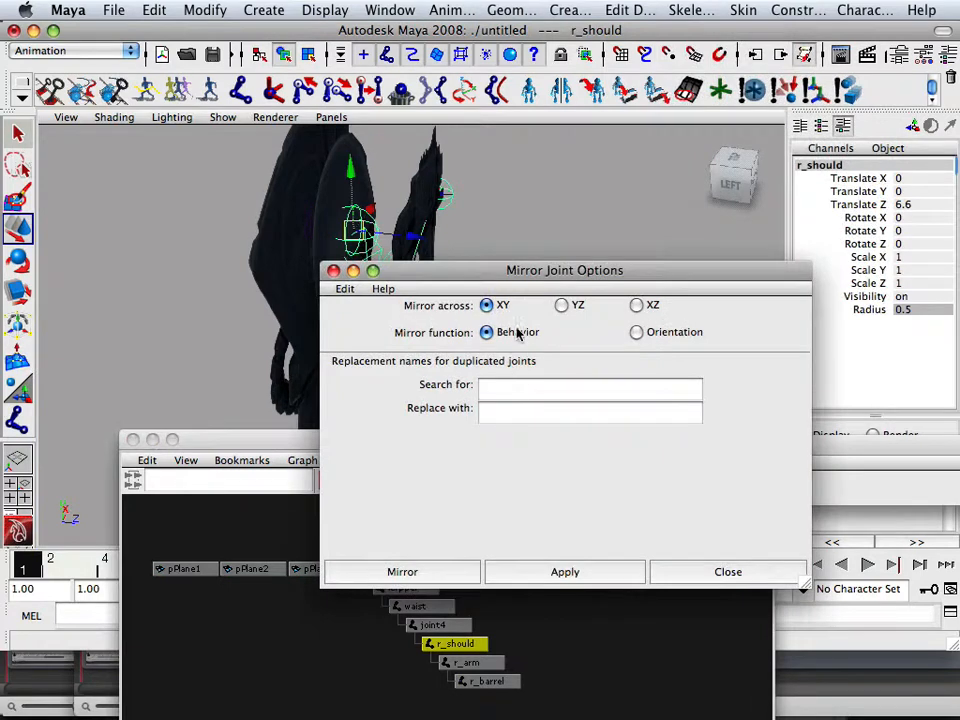
click(636, 332)
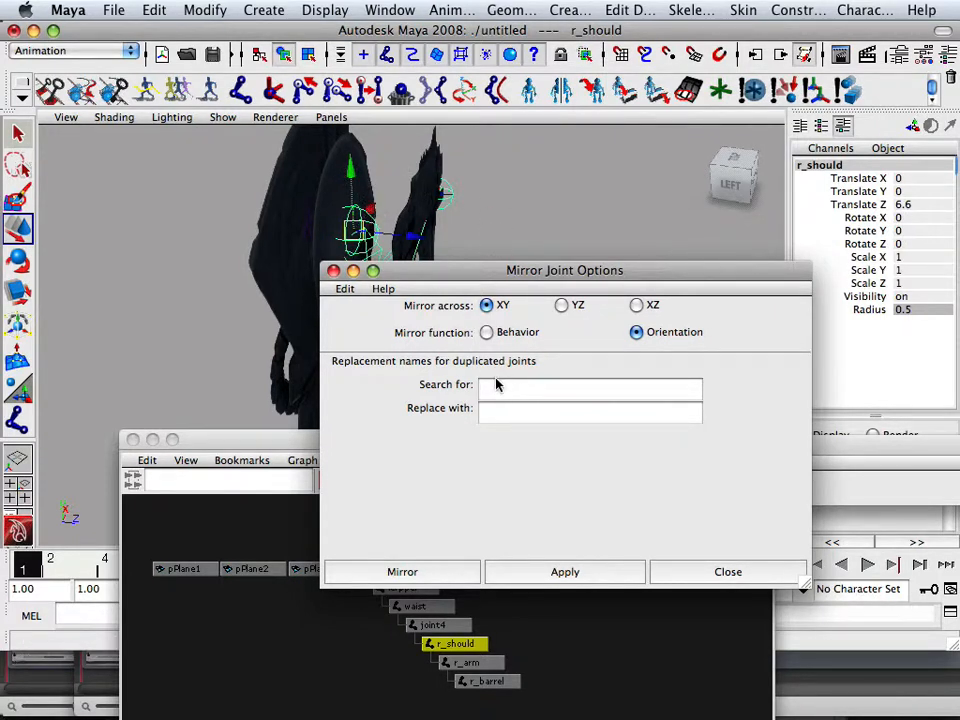
Mirror the shoulder chain with Search for r_ and Replace with l_, creating l_should, l_arm, l_barrel.
click(590, 384)
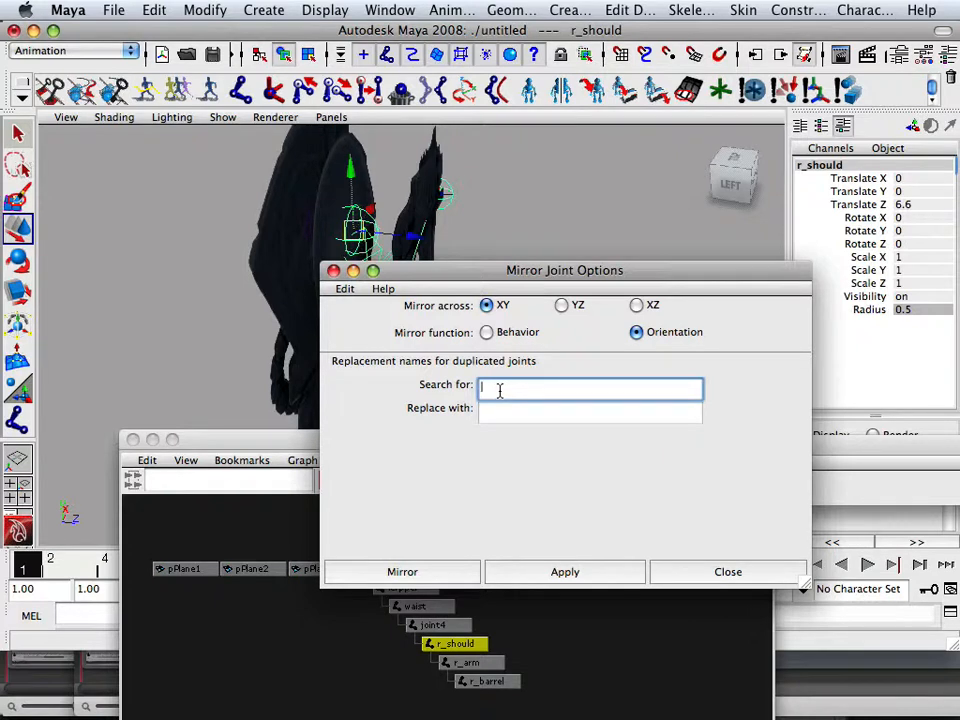
text(r_)
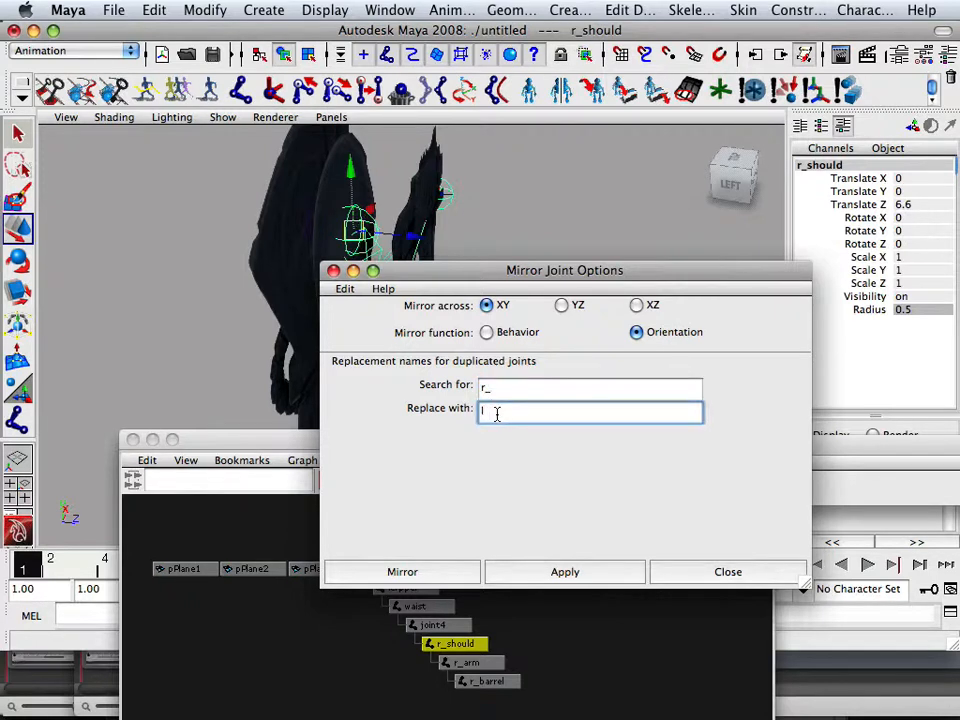
text(l)
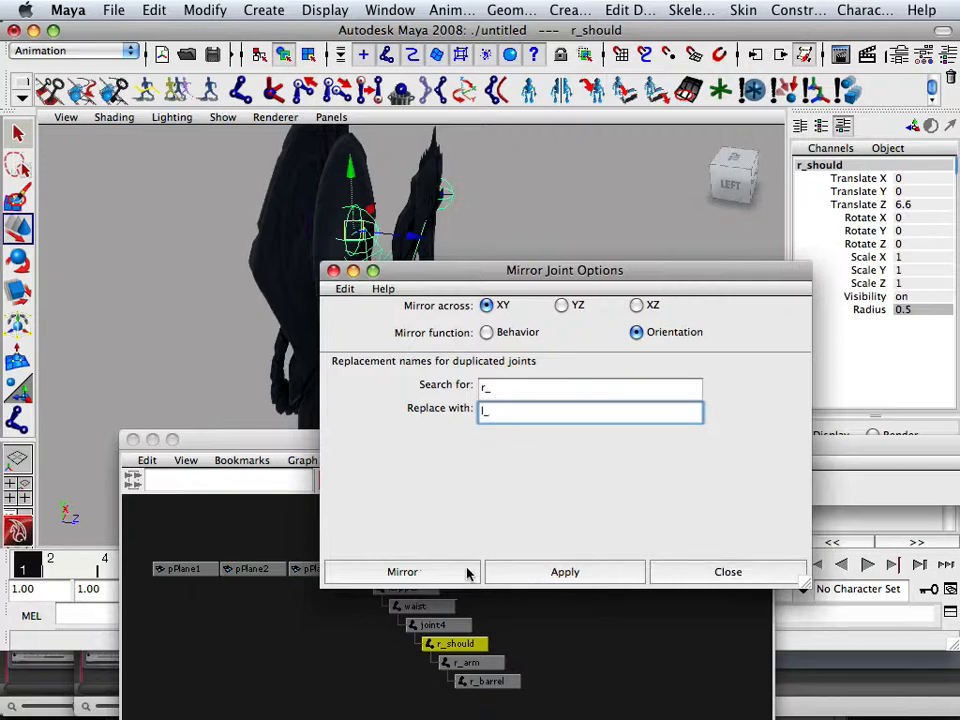
click(404, 572)
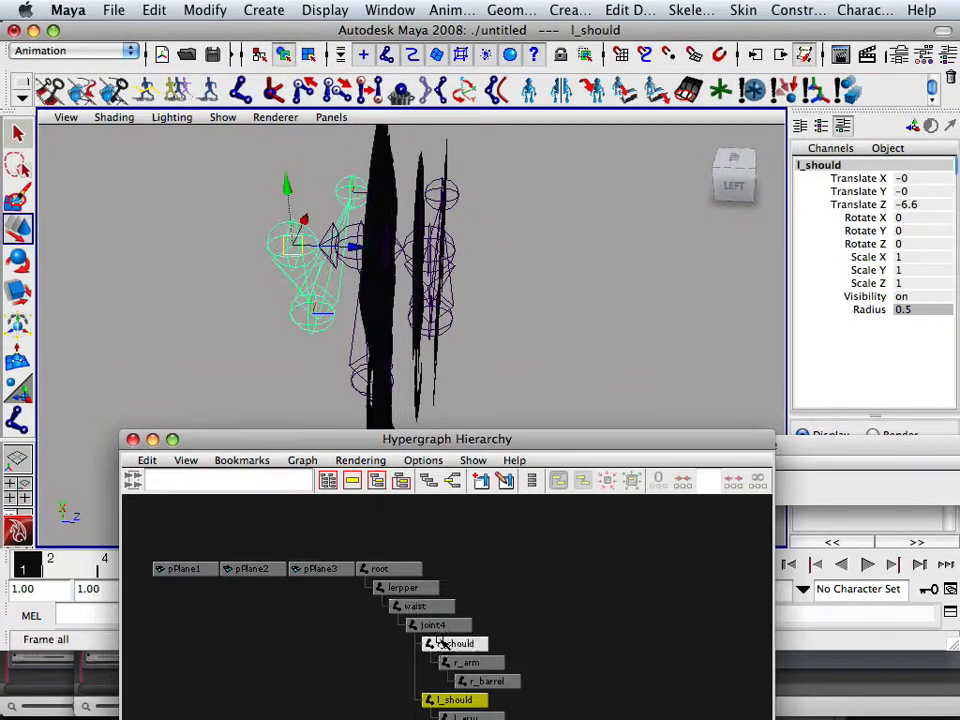
drag(448, 438, 438, 276)
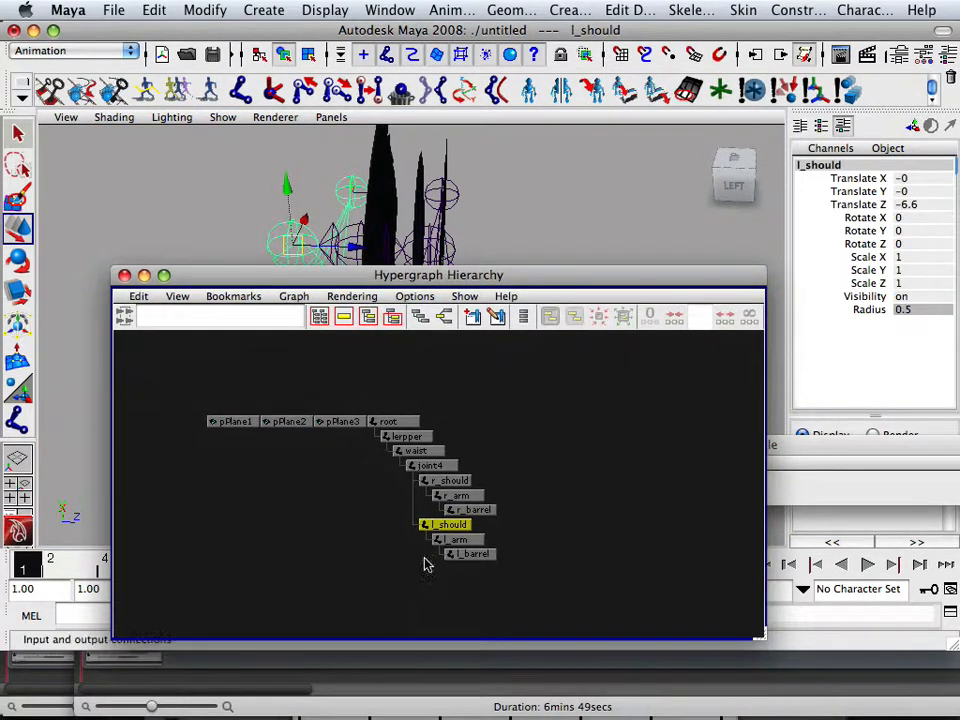
mouse_move(248, 436)
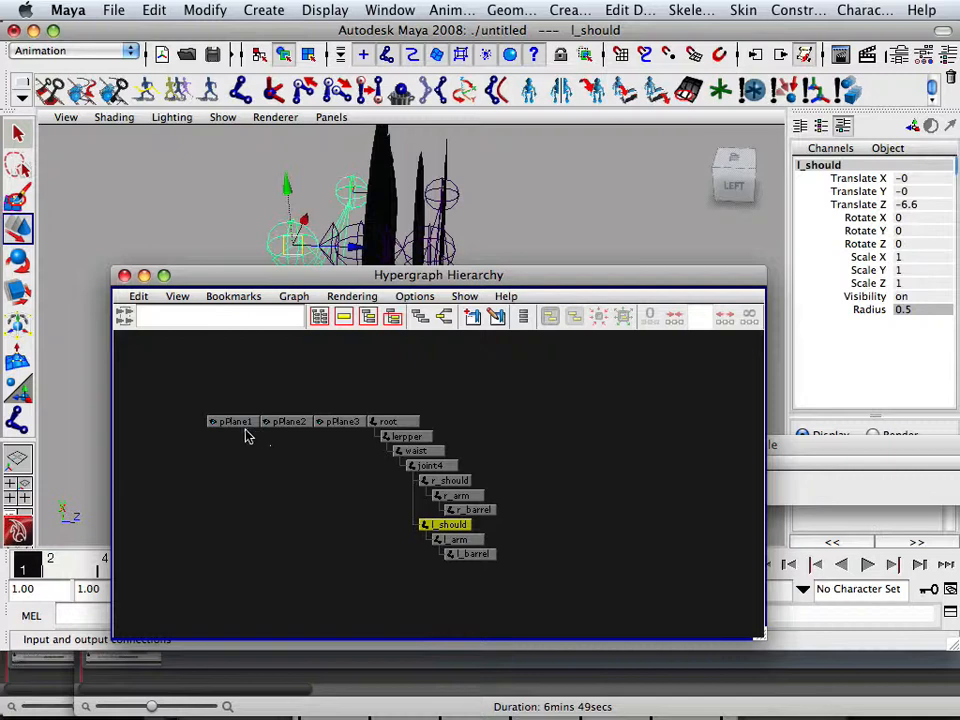
click(288, 420)
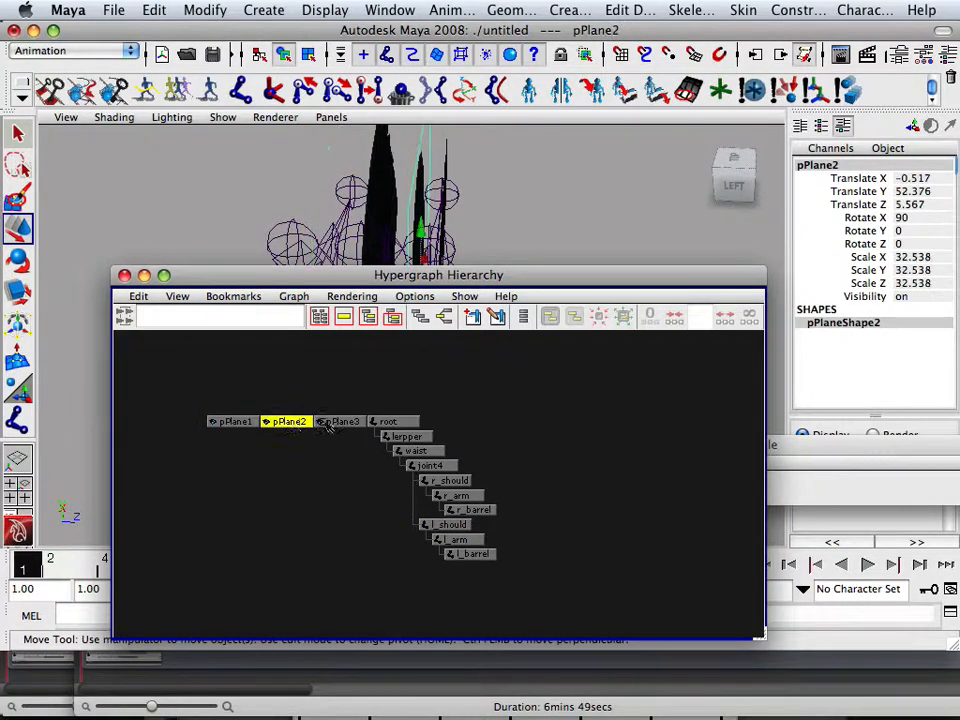
click(340, 420)
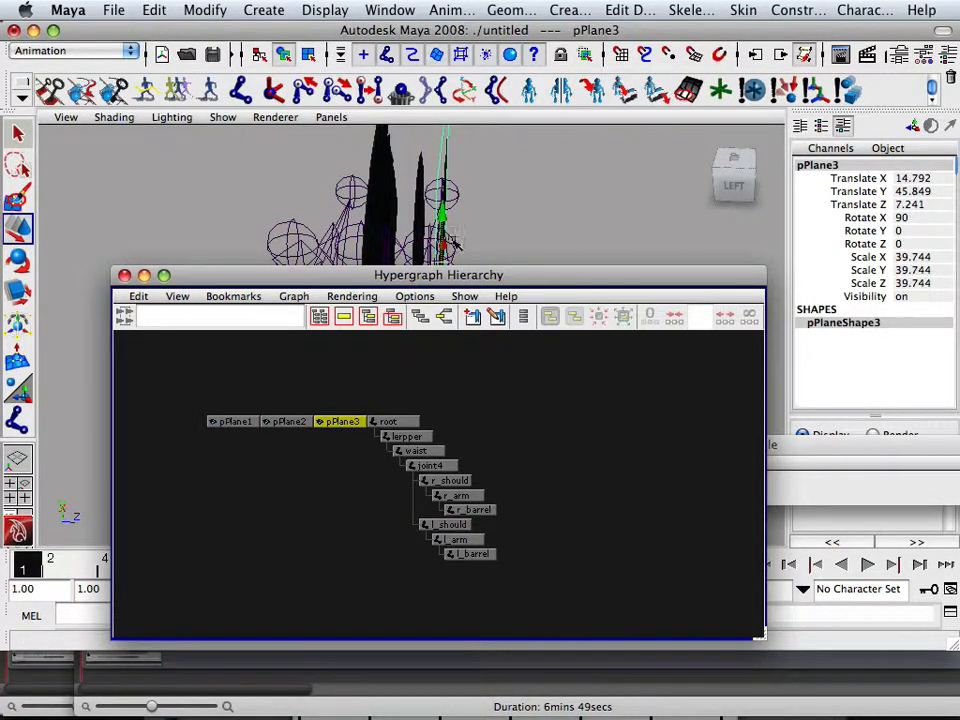